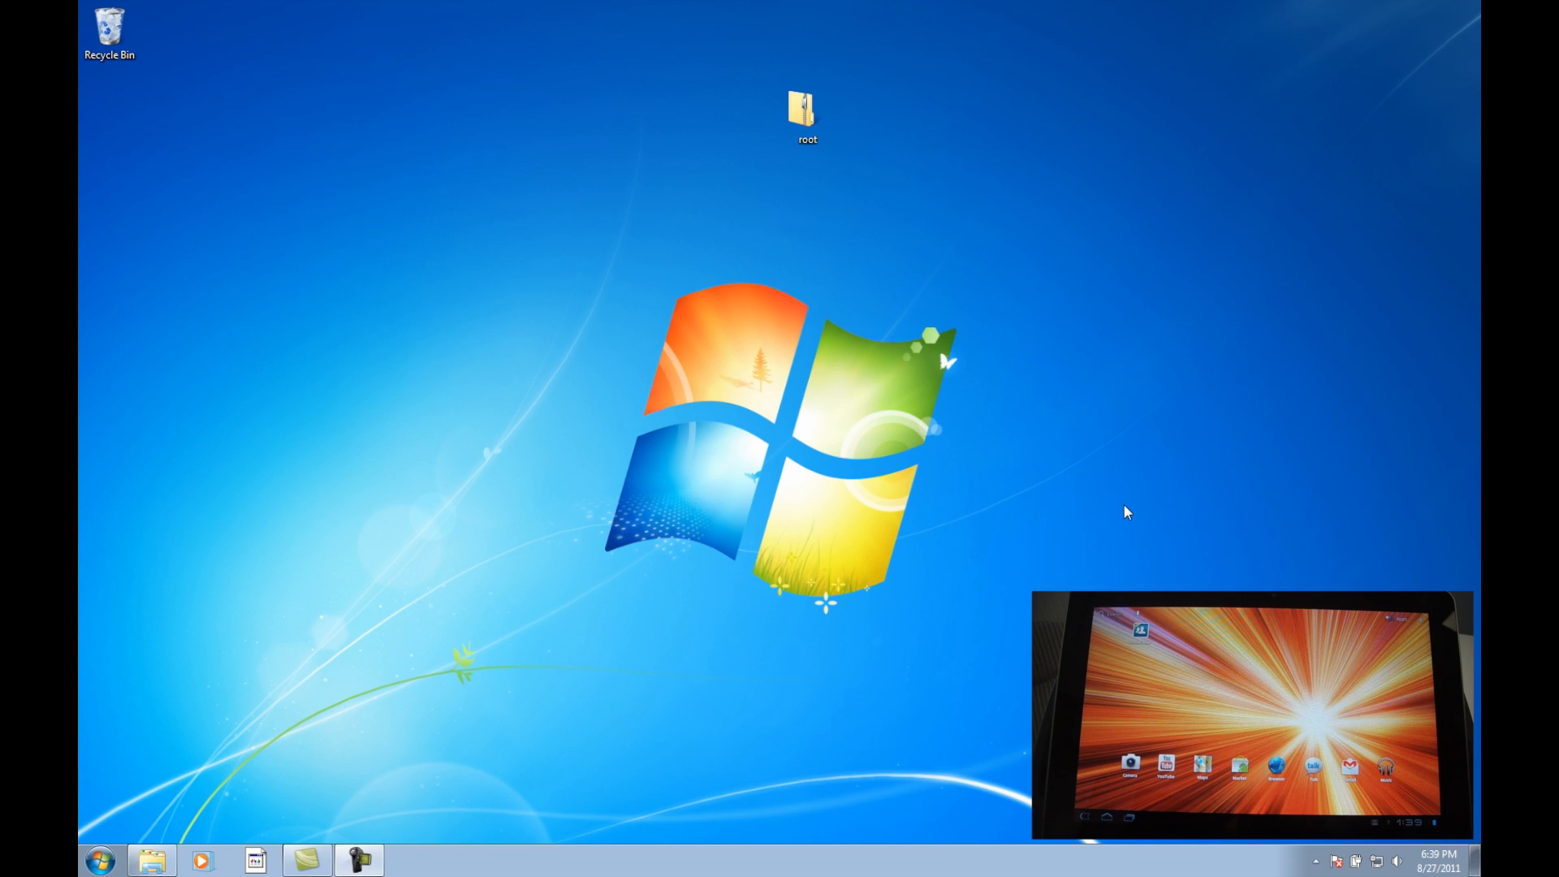
pyautogui.moveTo(1092, 583)
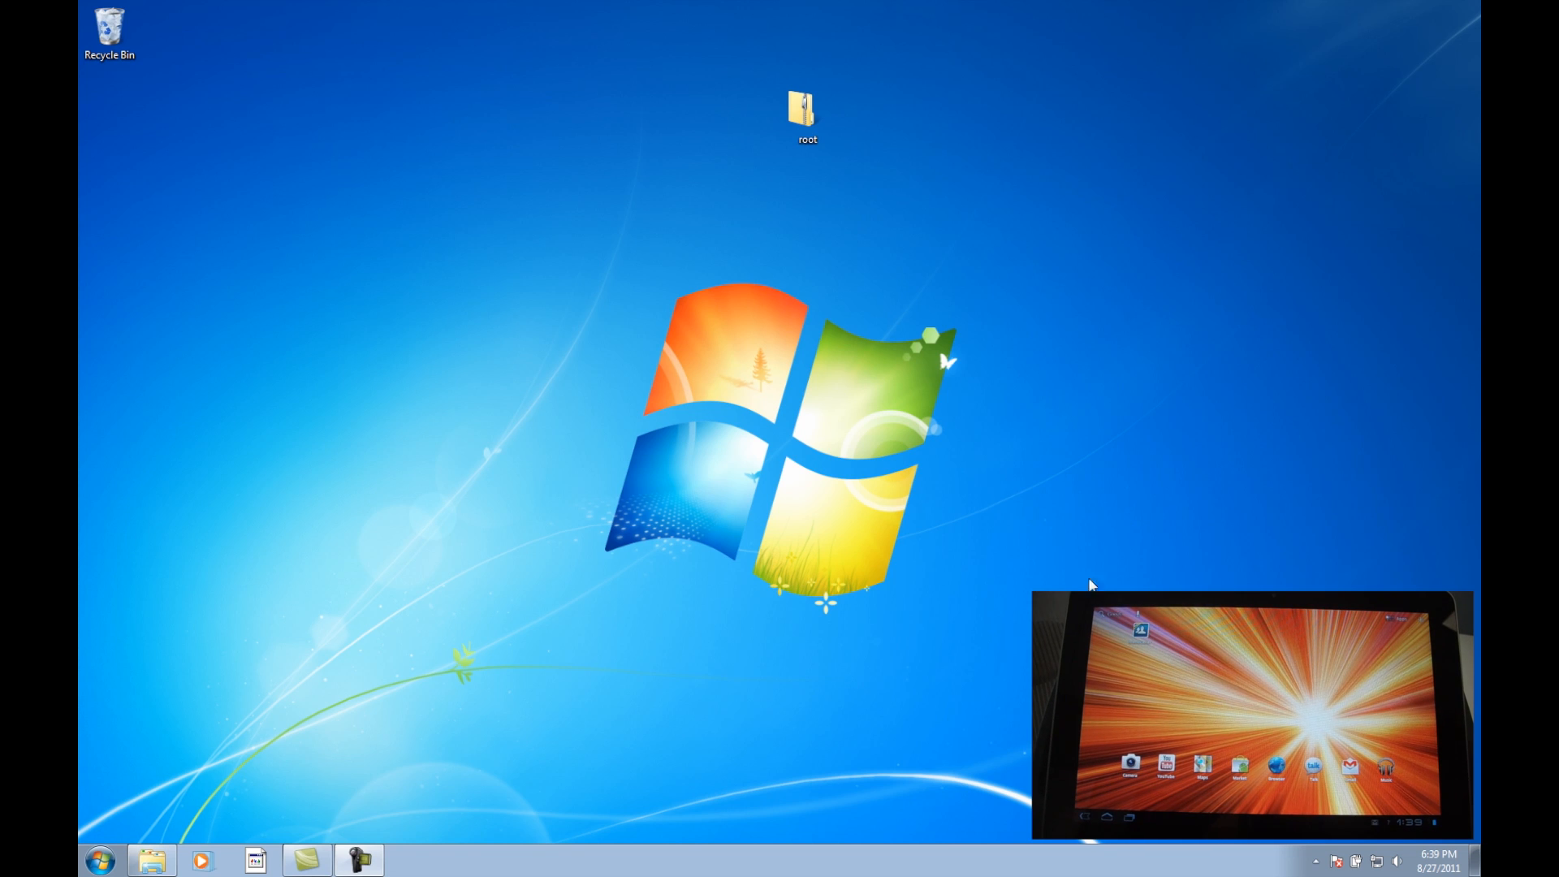
pyautogui.moveTo(1035, 552)
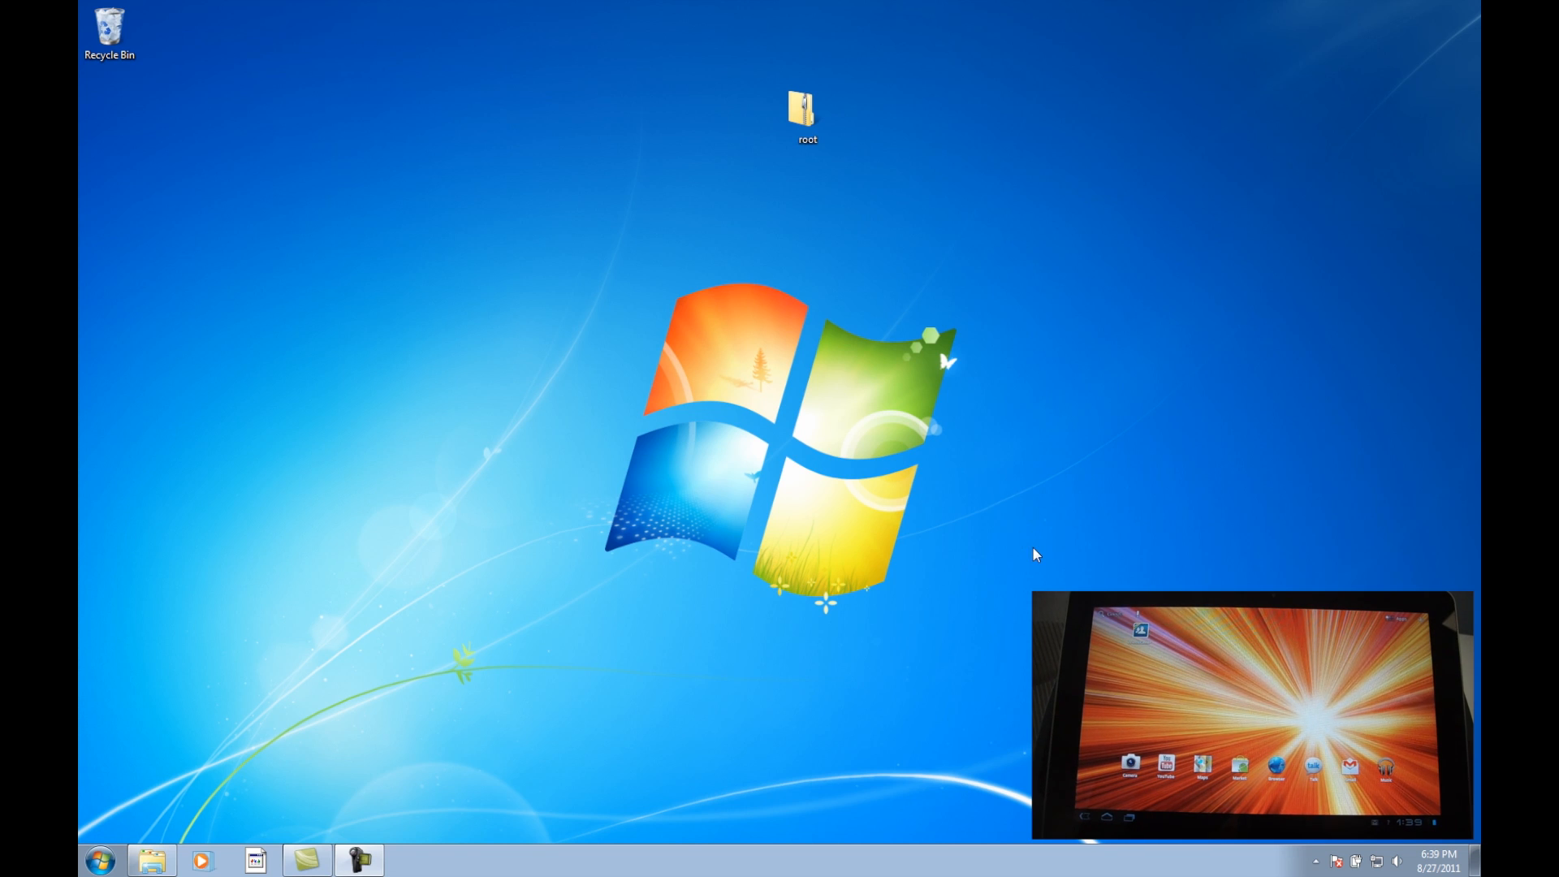
pyautogui.moveTo(903, 530)
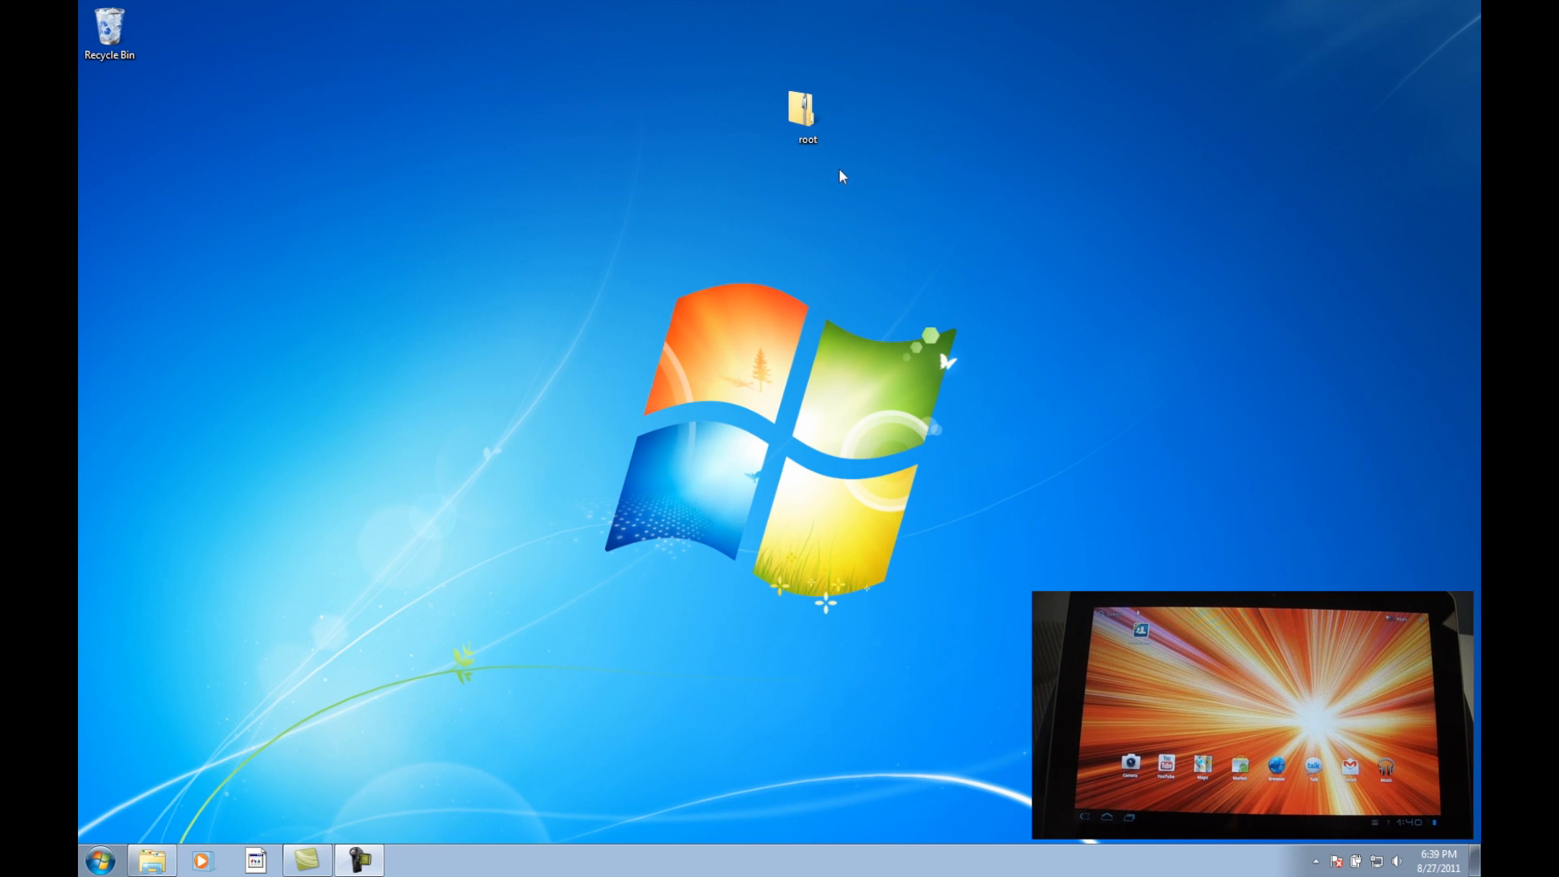
pyautogui.moveTo(715, 86)
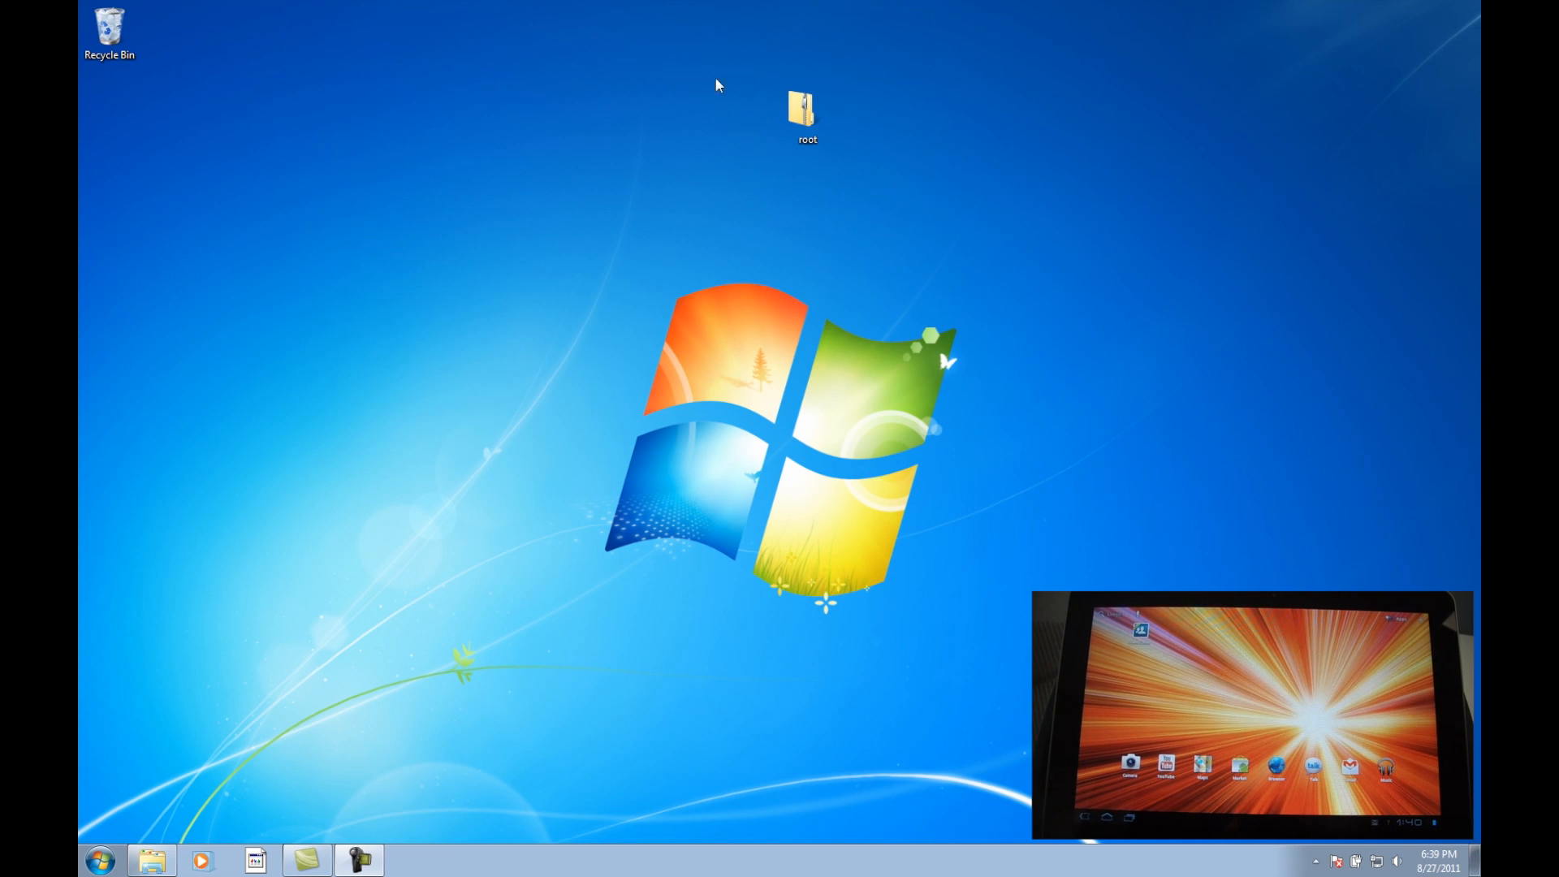
pyautogui.moveTo(790, 215)
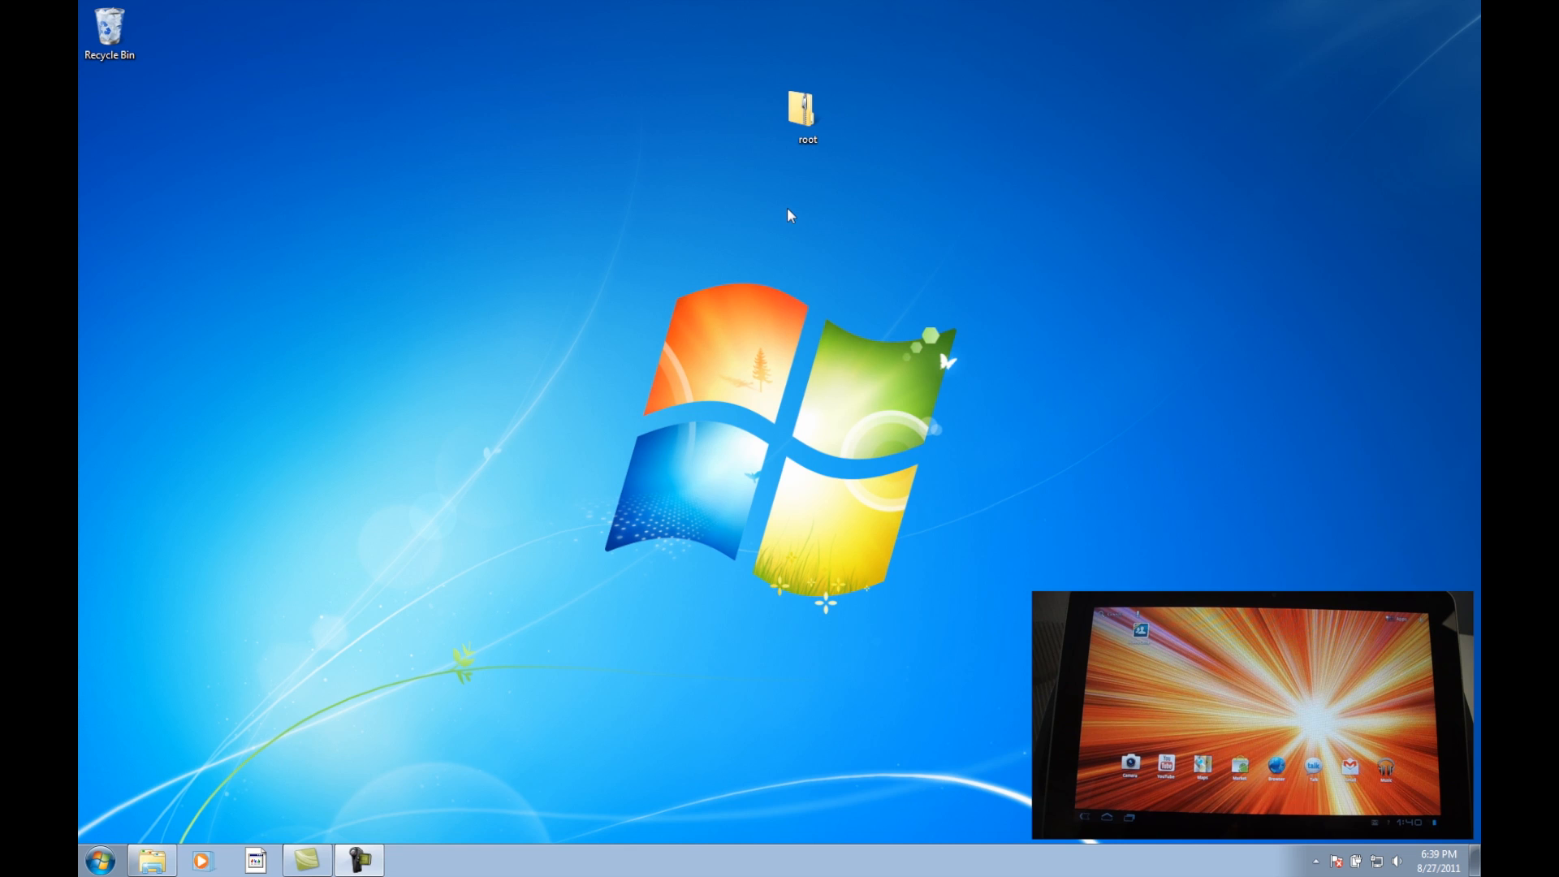
pyautogui.moveTo(1029, 156)
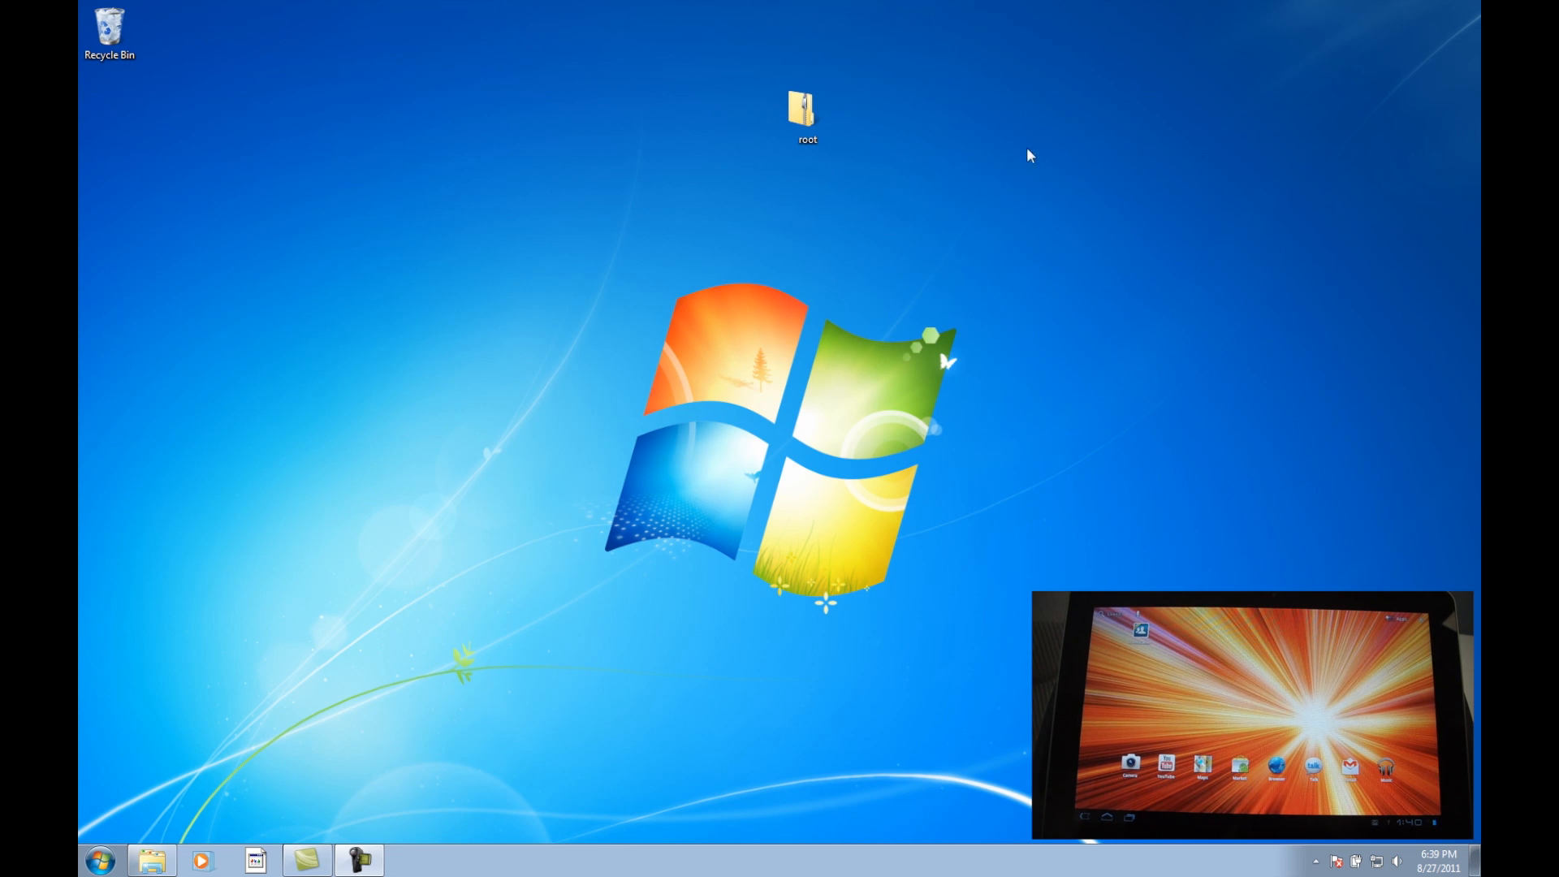
pyautogui.moveTo(881, 192)
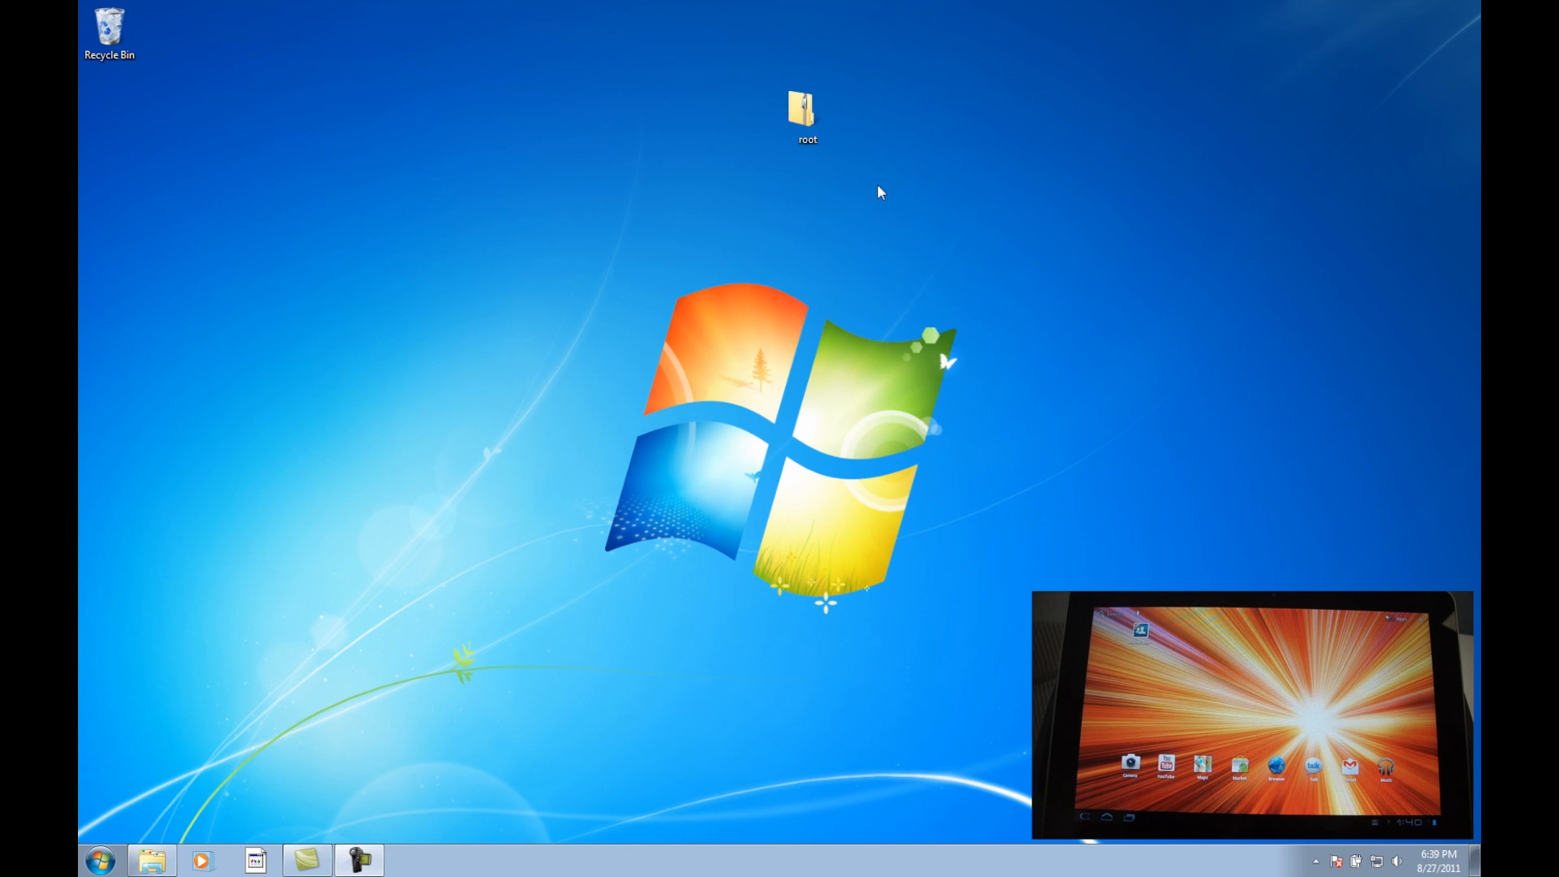
pyautogui.moveTo(854, 113)
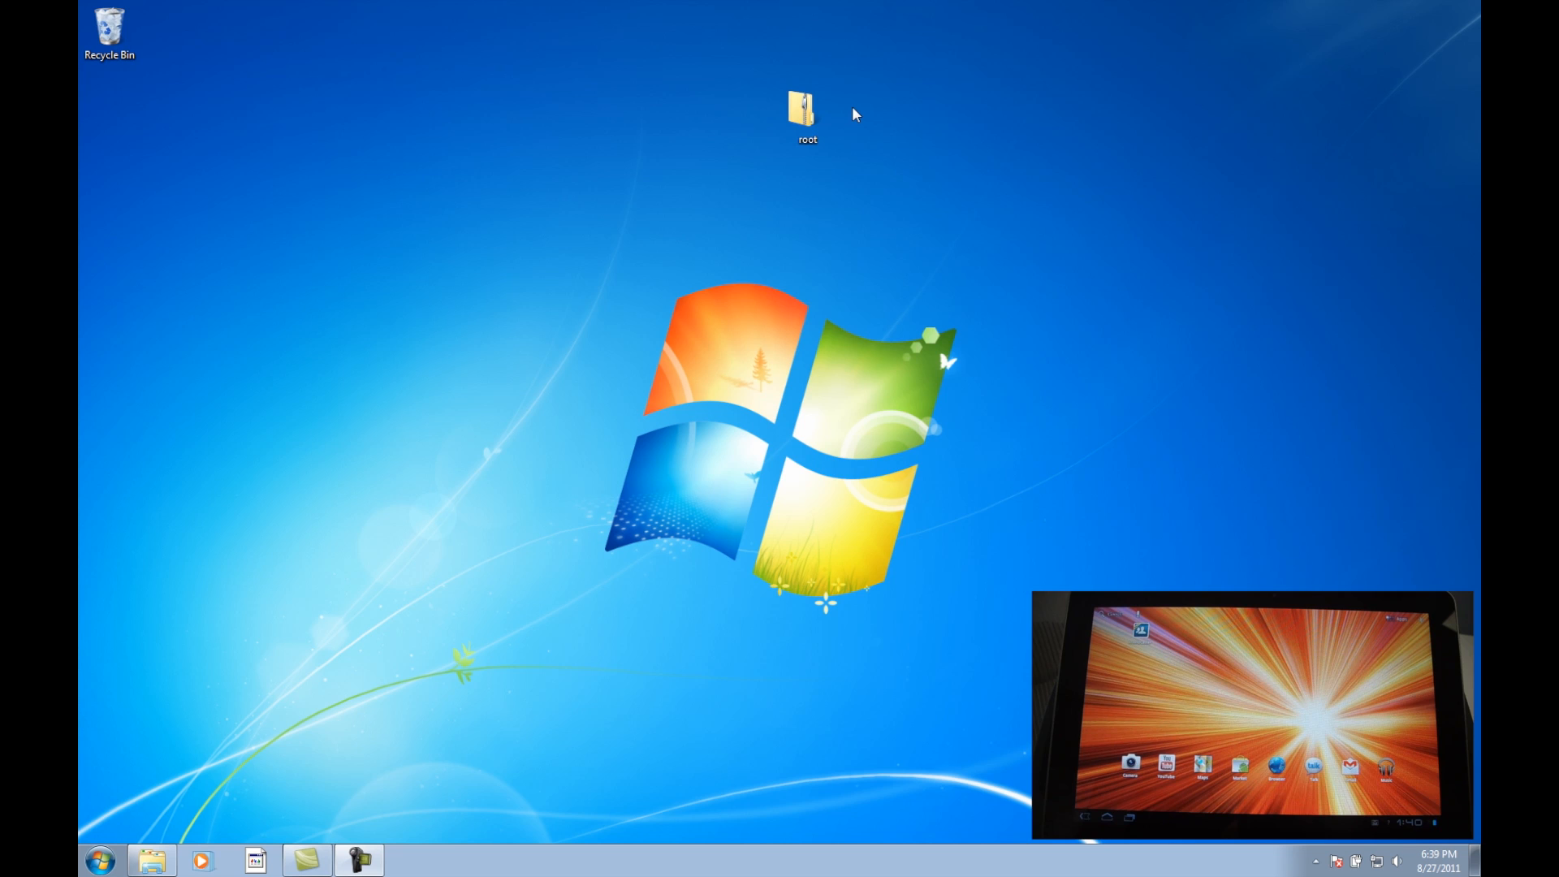
pyautogui.moveTo(898, 123)
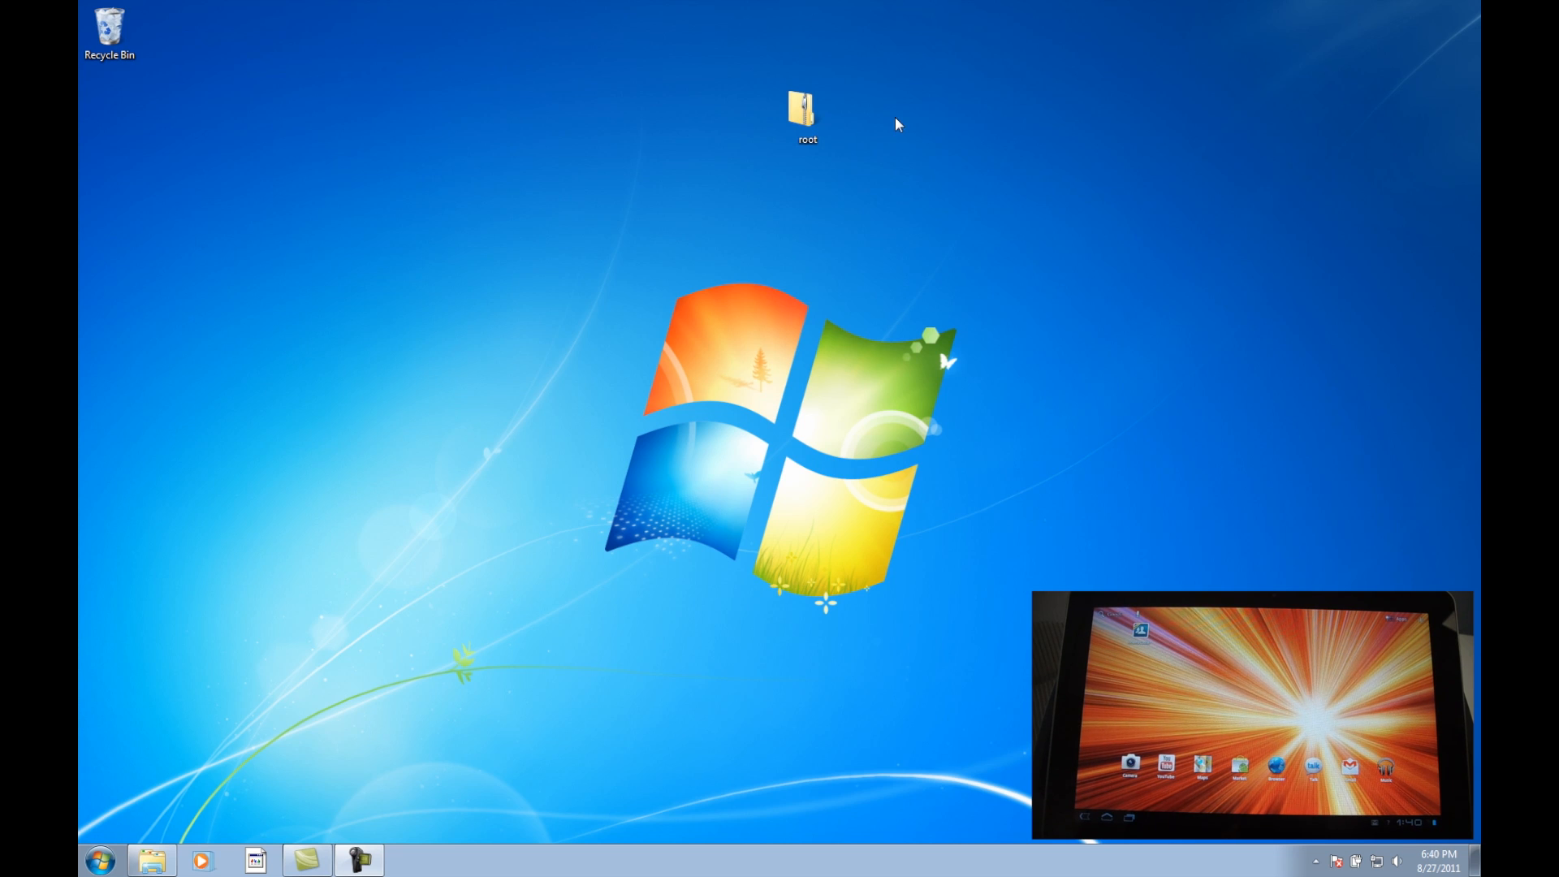
# Step: Extract root.zip into a new root folder on the desktop using Extract All
pyautogui.click(809, 106)
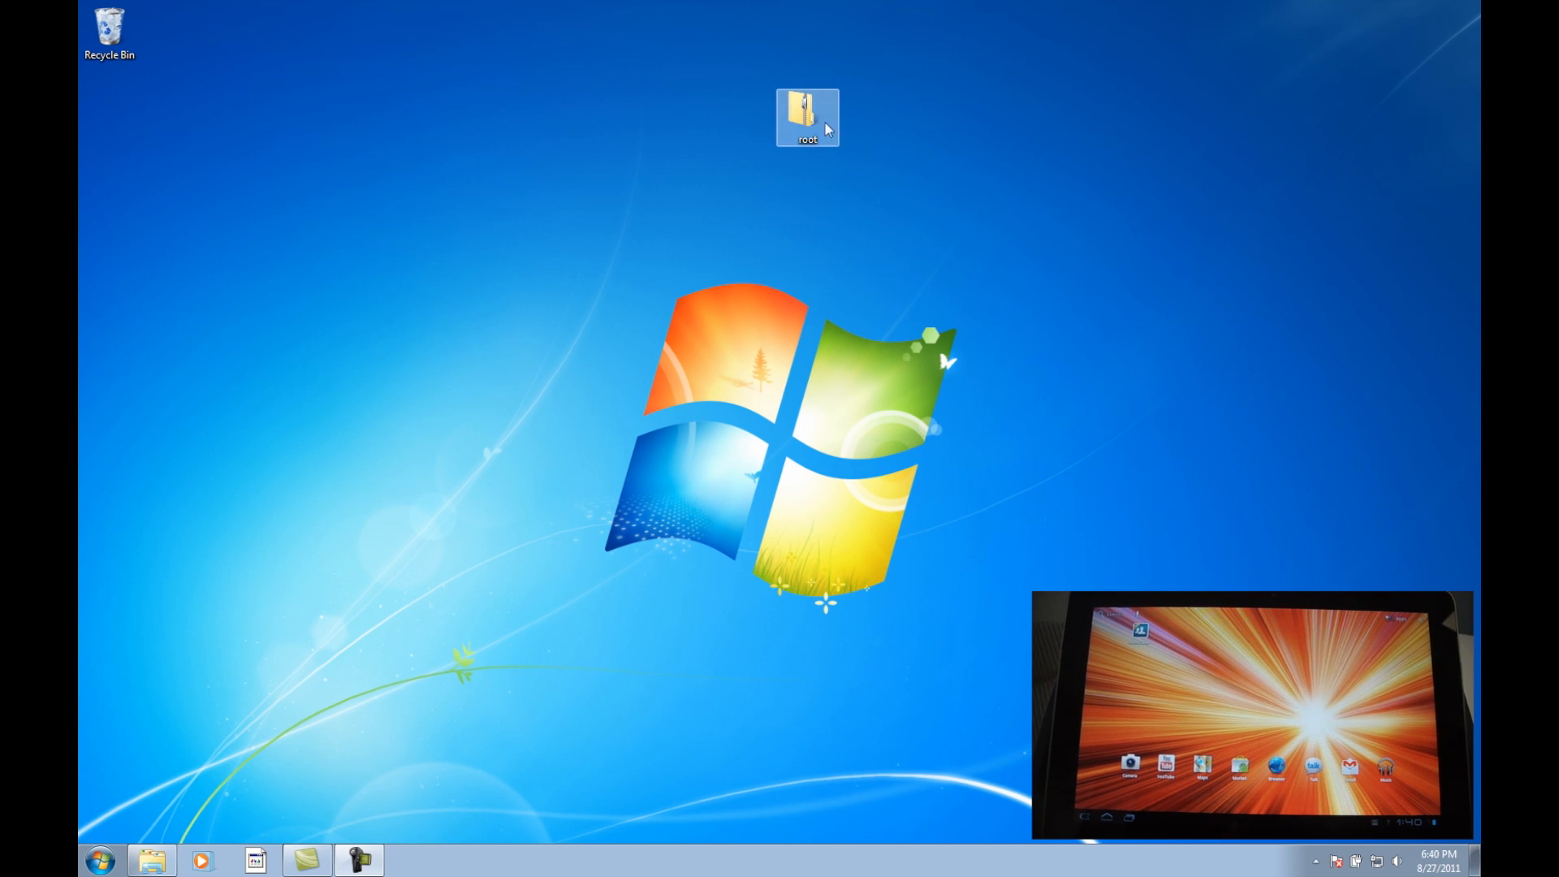
pyautogui.rightClick(838, 124)
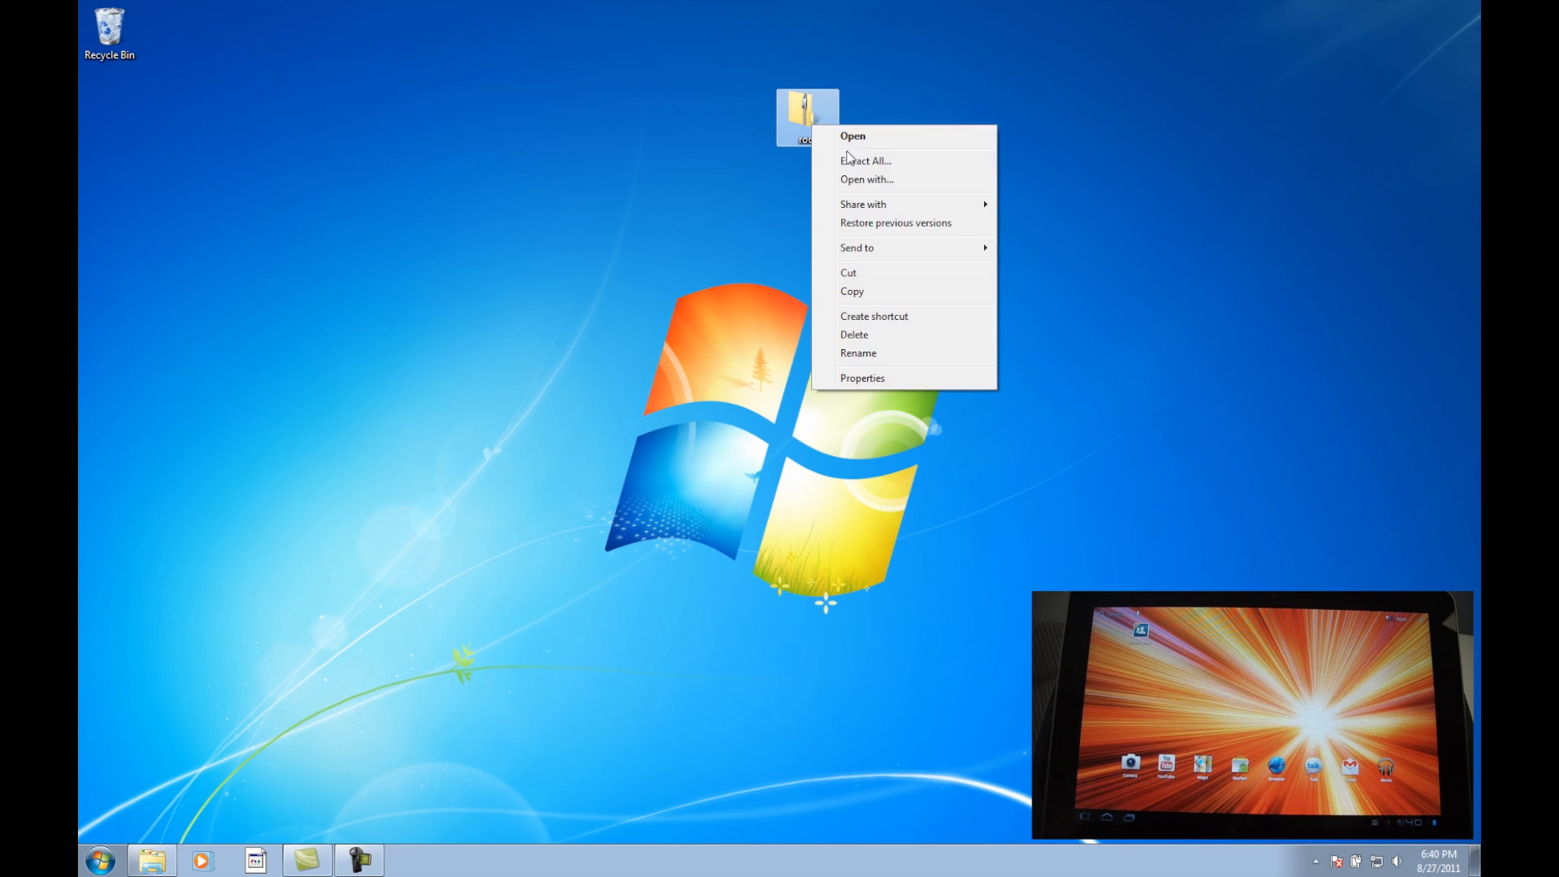
pyautogui.click(868, 159)
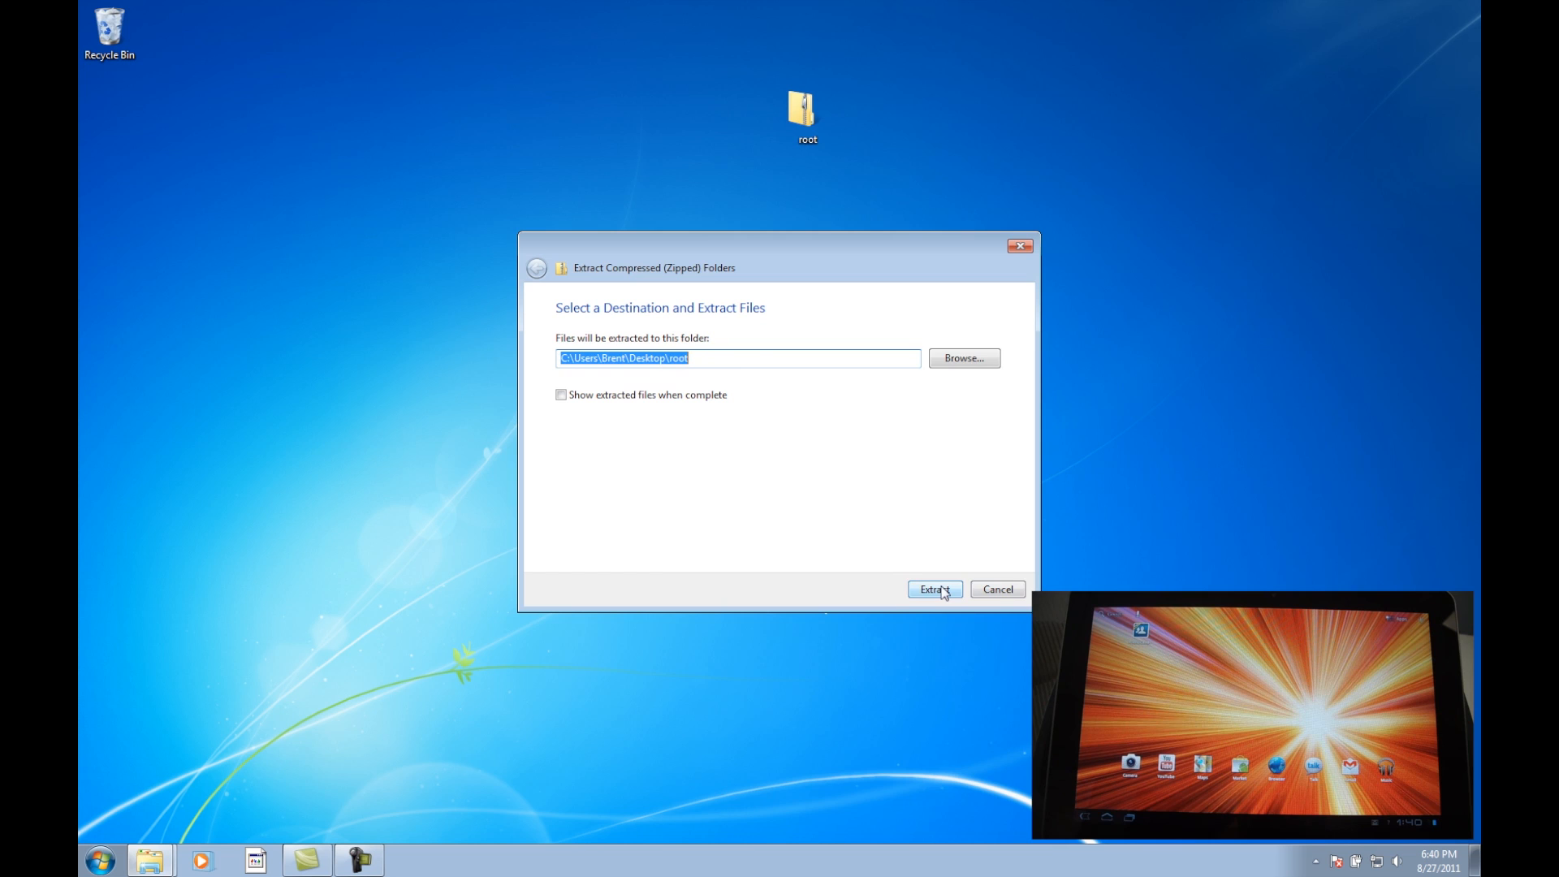
pyautogui.click(935, 589)
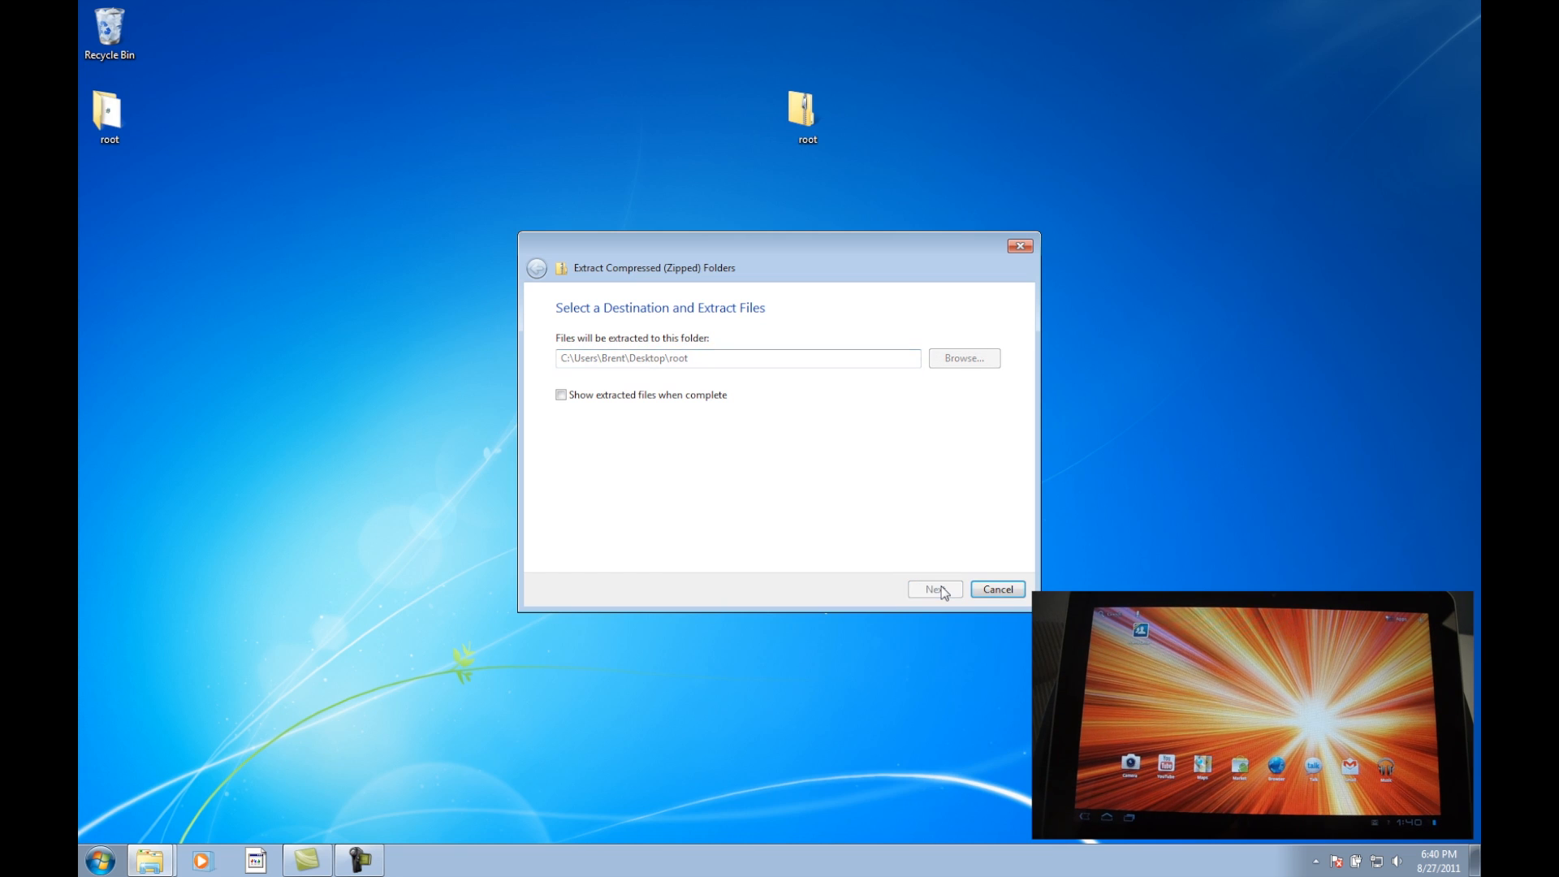
pyautogui.moveTo(1117, 507)
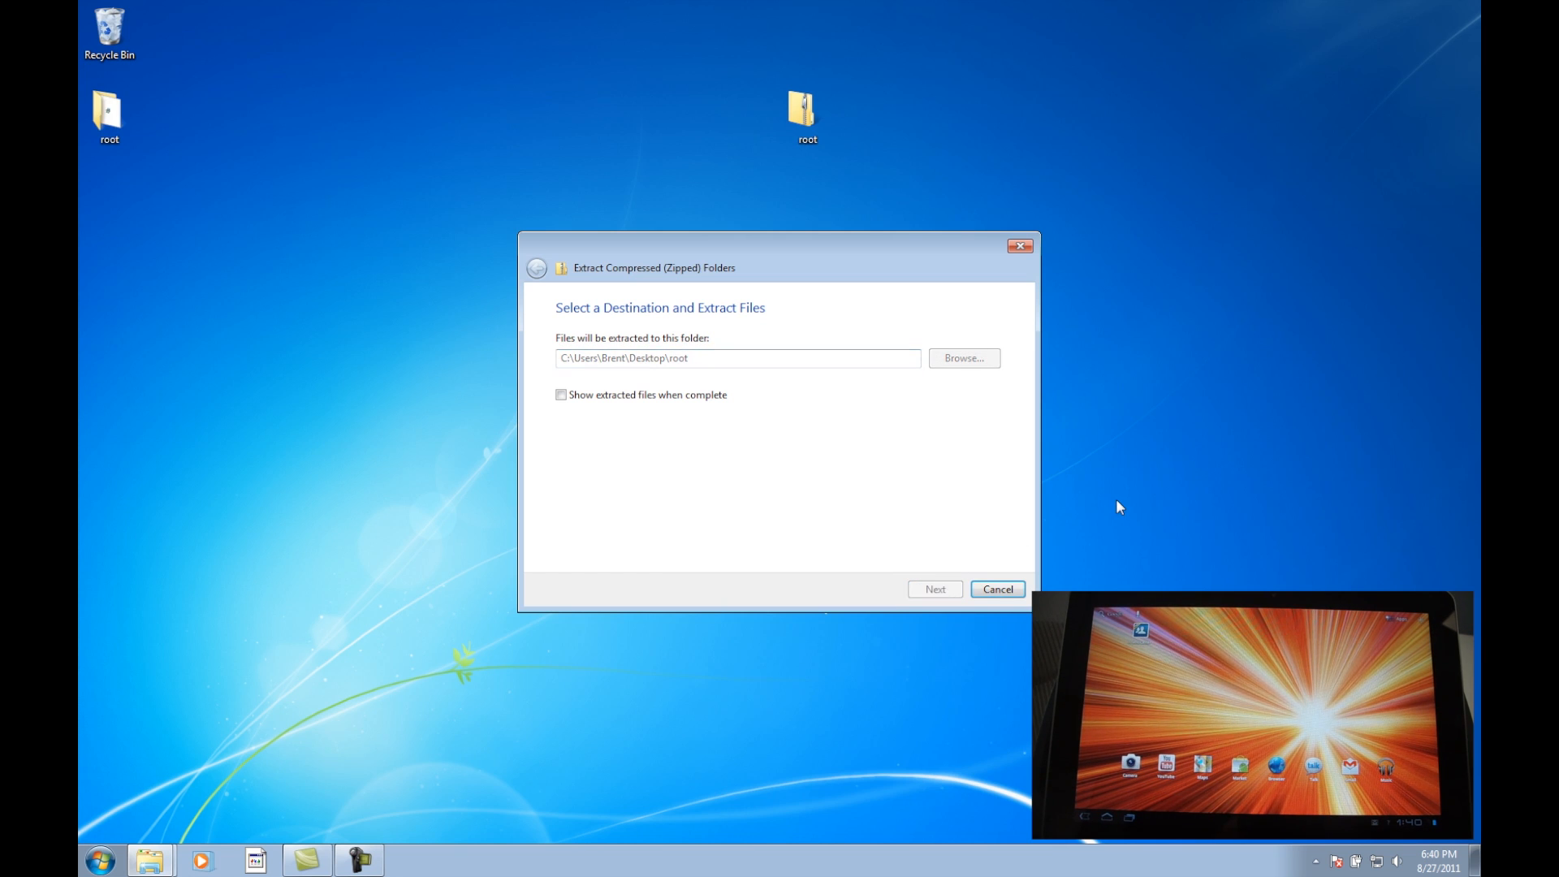
pyautogui.click(998, 589)
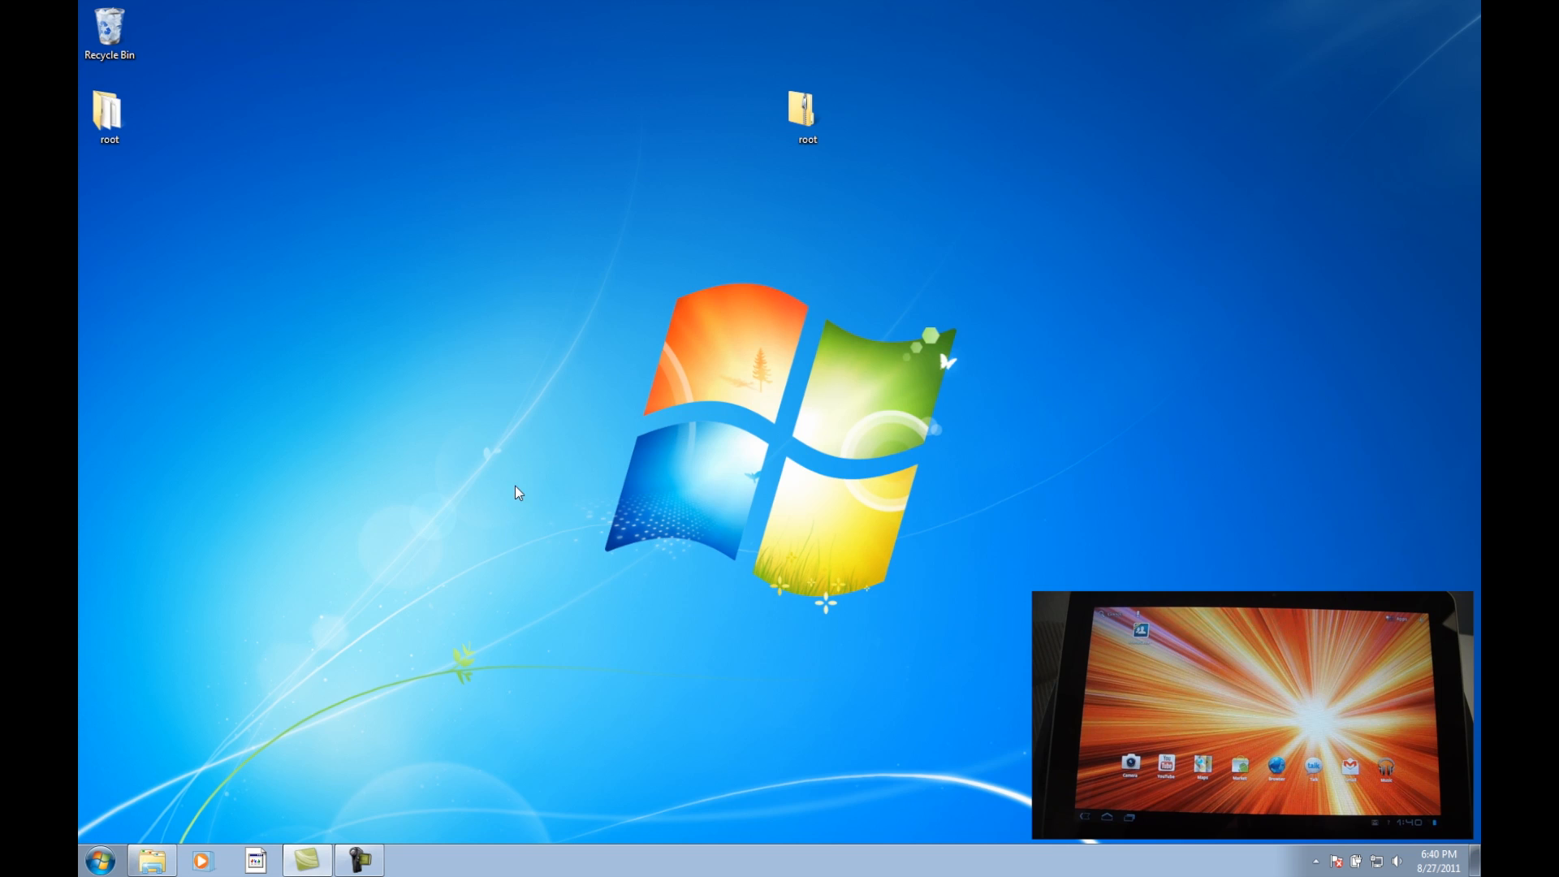
pyautogui.click(107, 110)
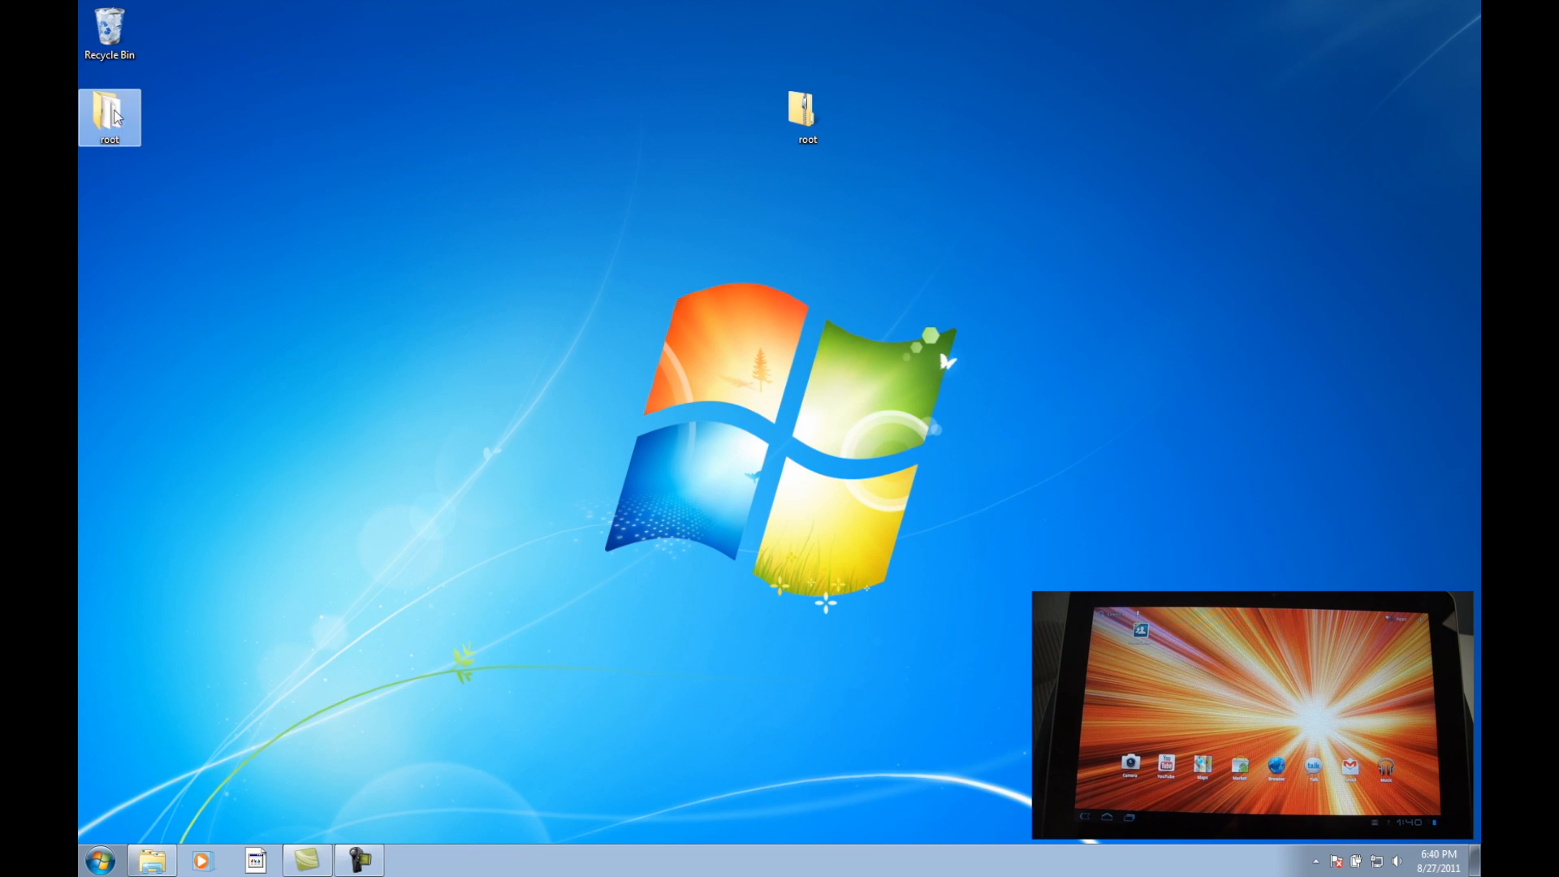
pyautogui.moveTo(112, 112)
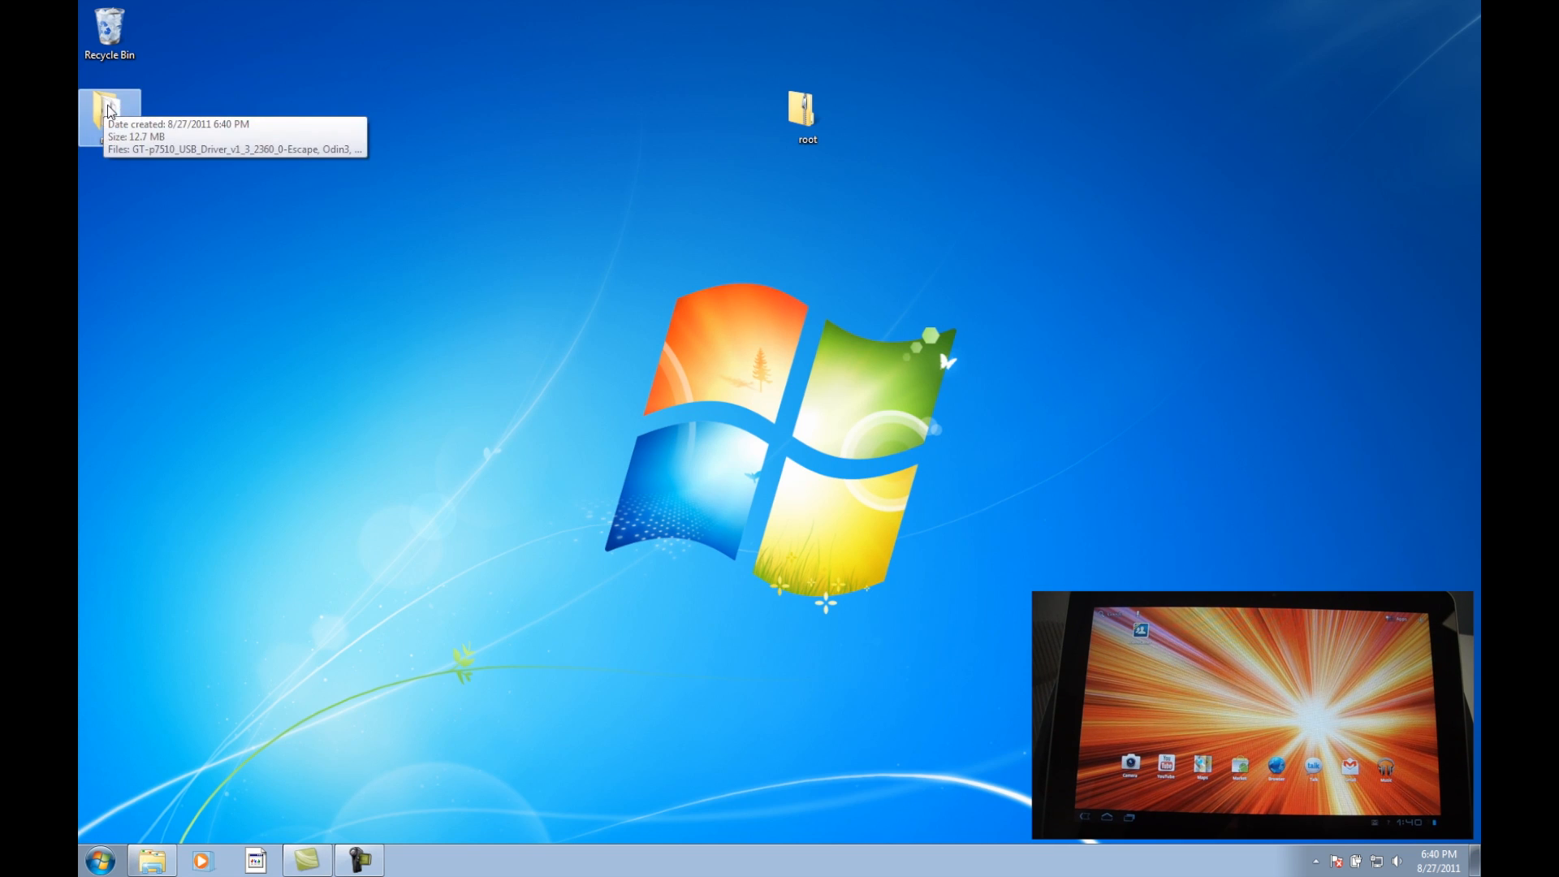
pyautogui.doubleClick(802, 101)
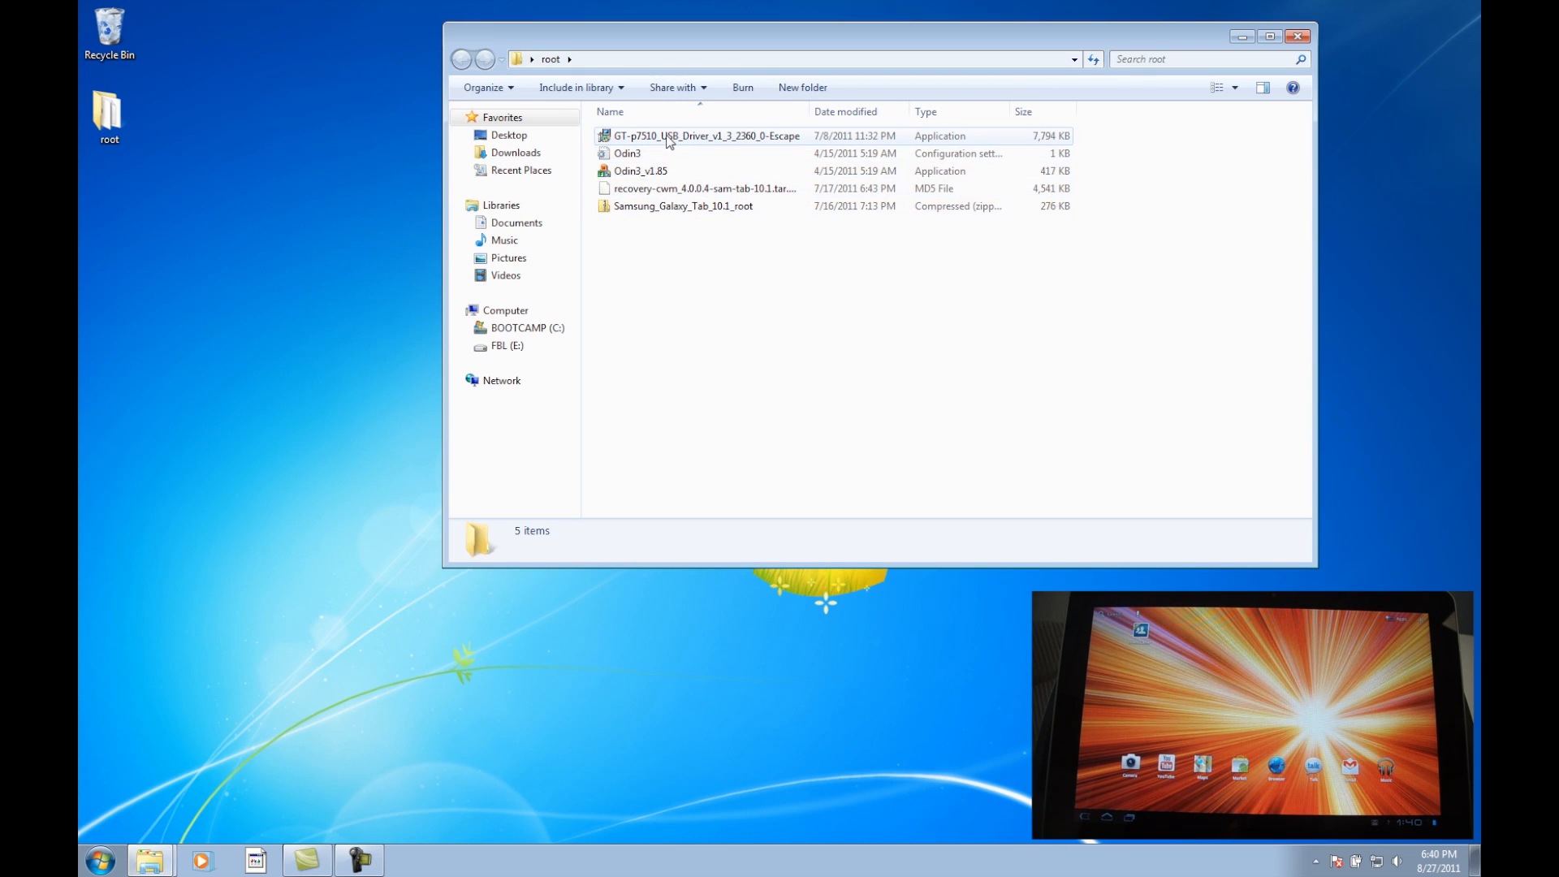
pyautogui.moveTo(626, 149)
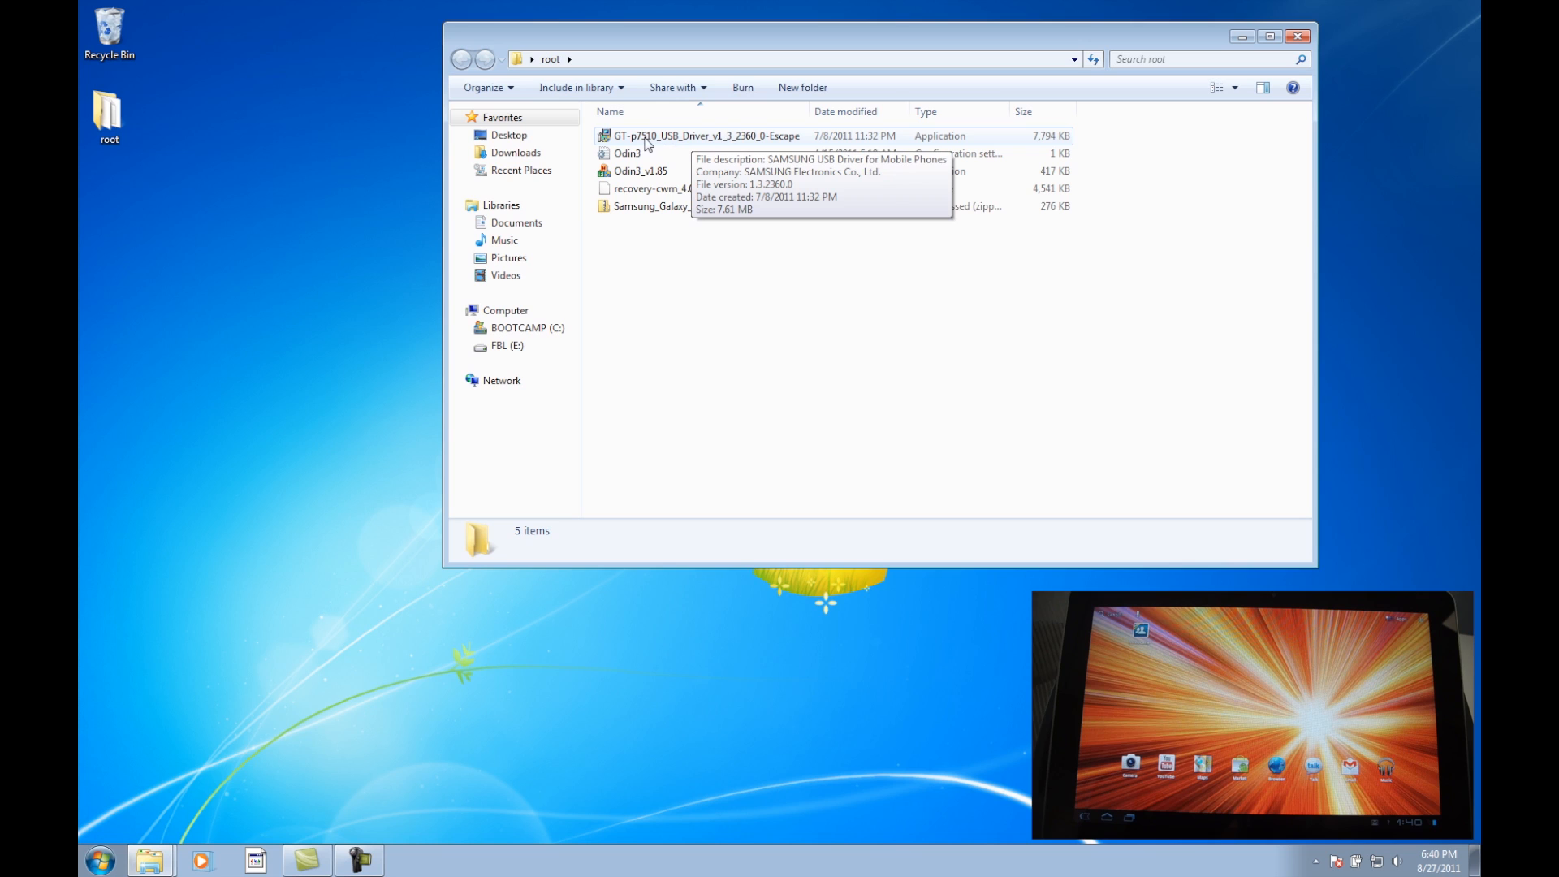
pyautogui.moveTo(712, 148)
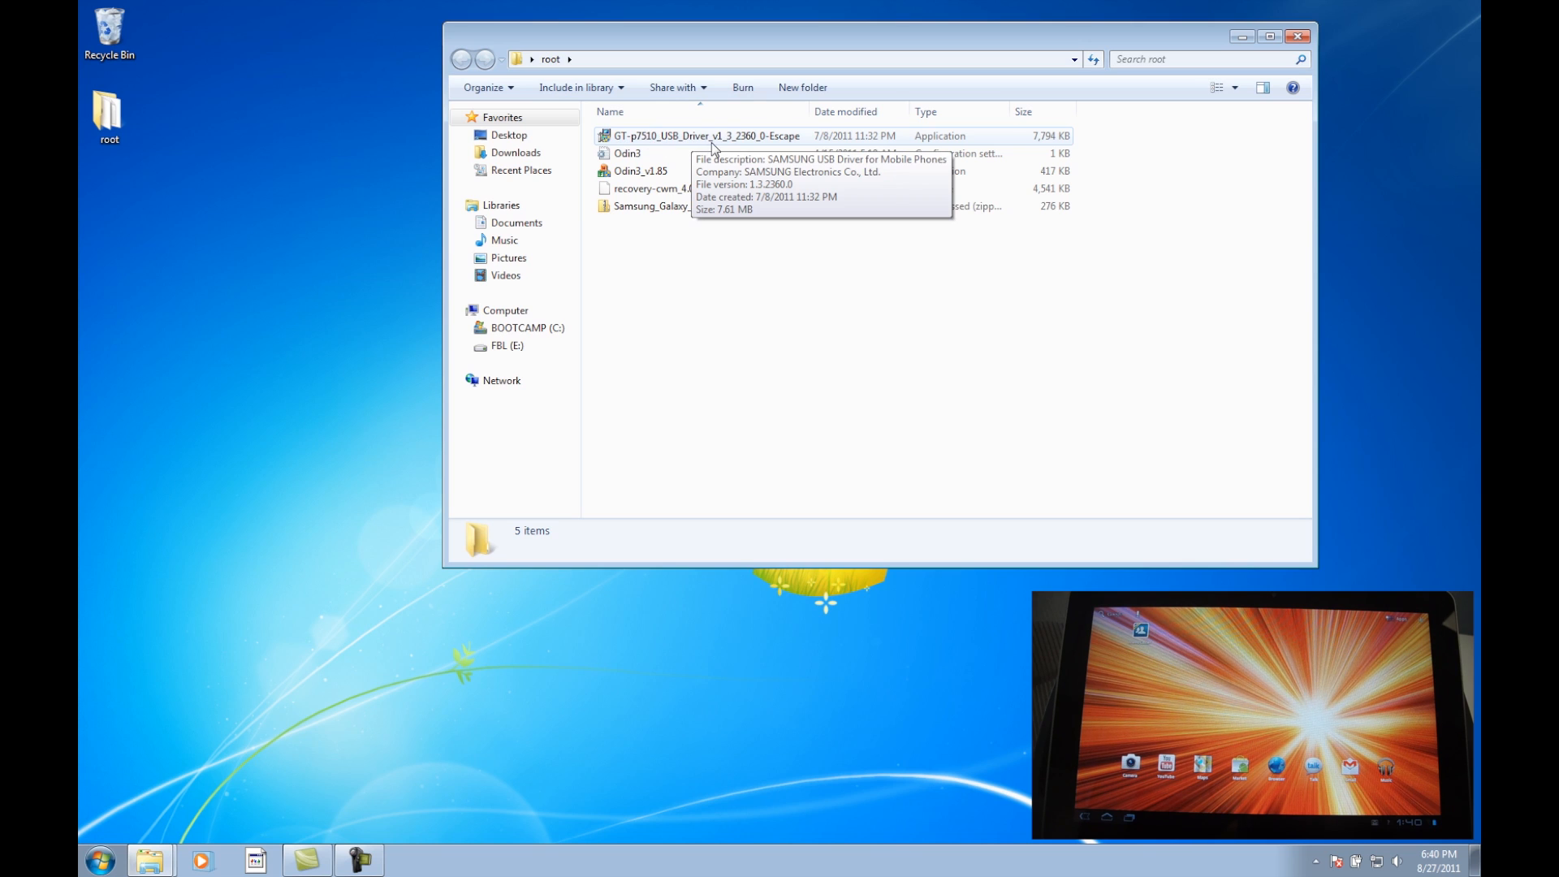
pyautogui.moveTo(672, 151)
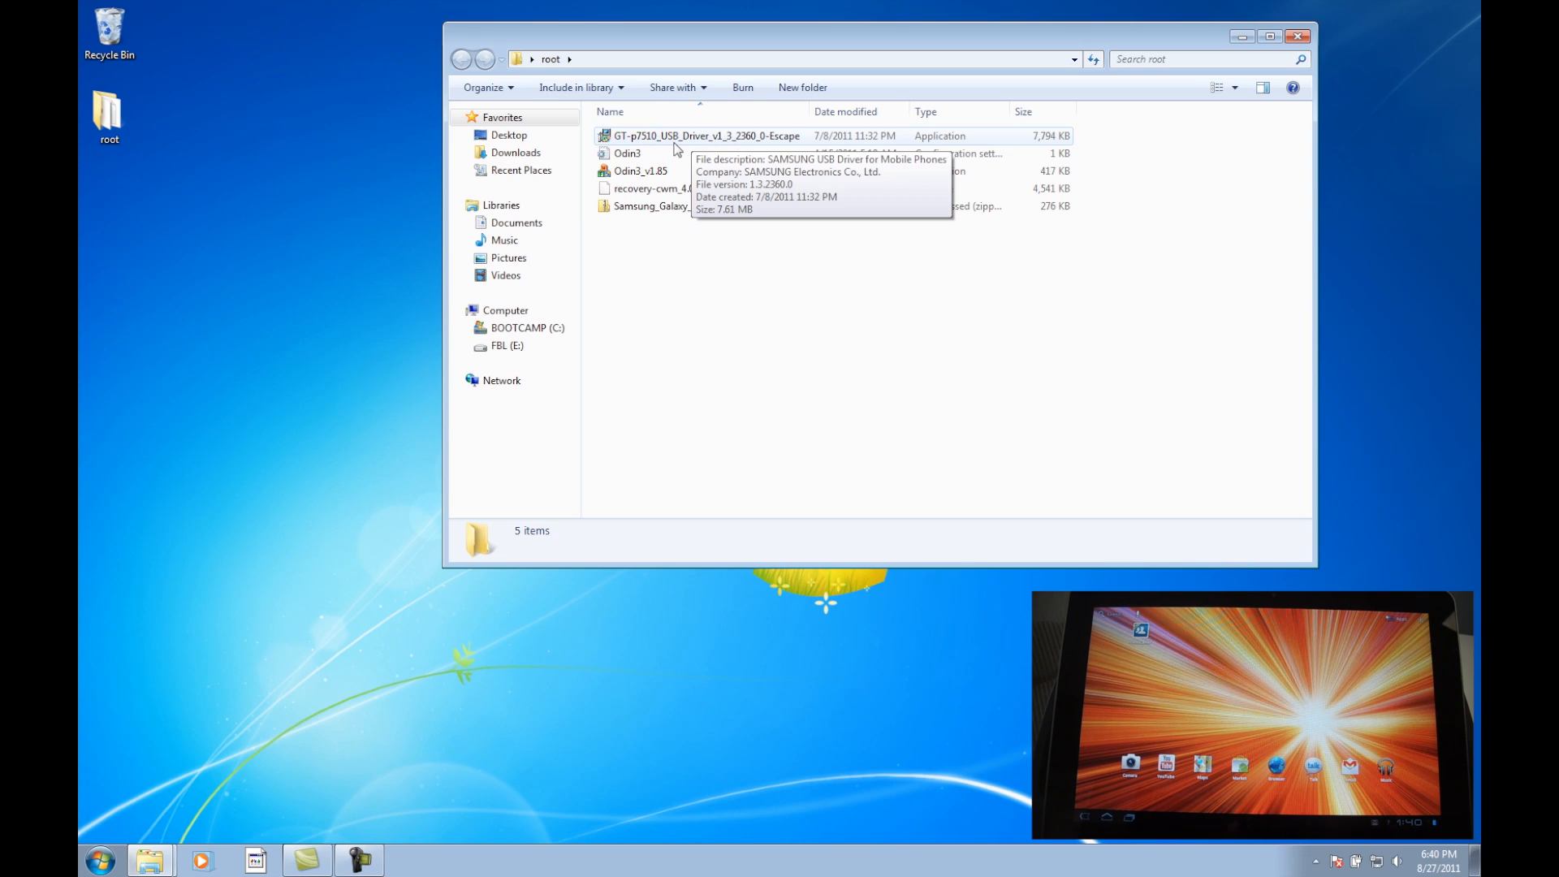
pyautogui.click(701, 136)
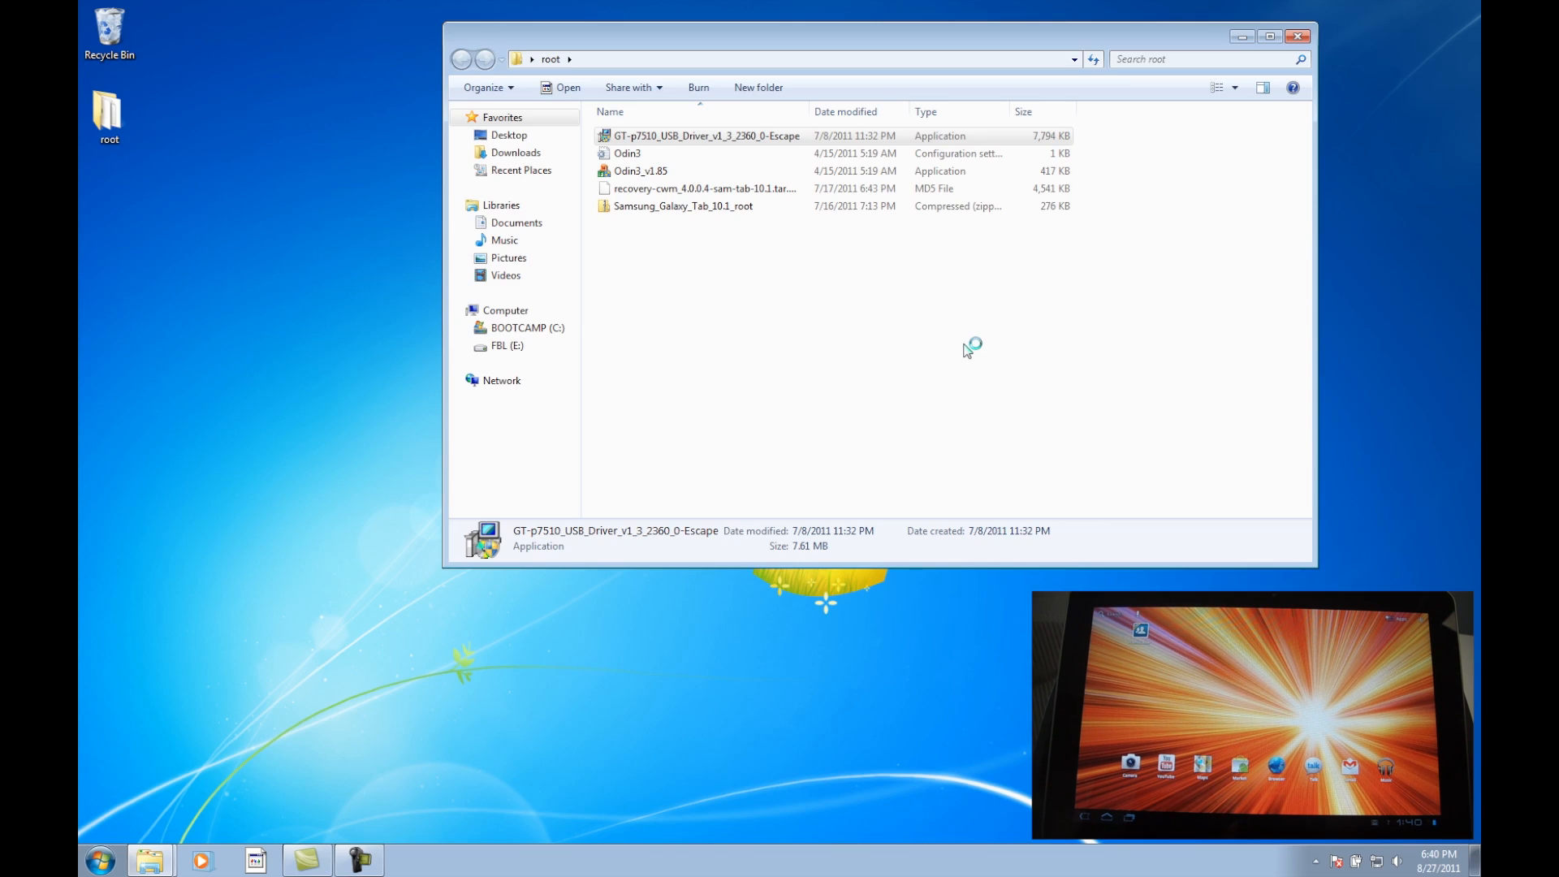
# Step: Run the Samsung USB driver installer, agree to reinstall V1.3.2360.0, and start installing
pyautogui.doubleClick(702, 137)
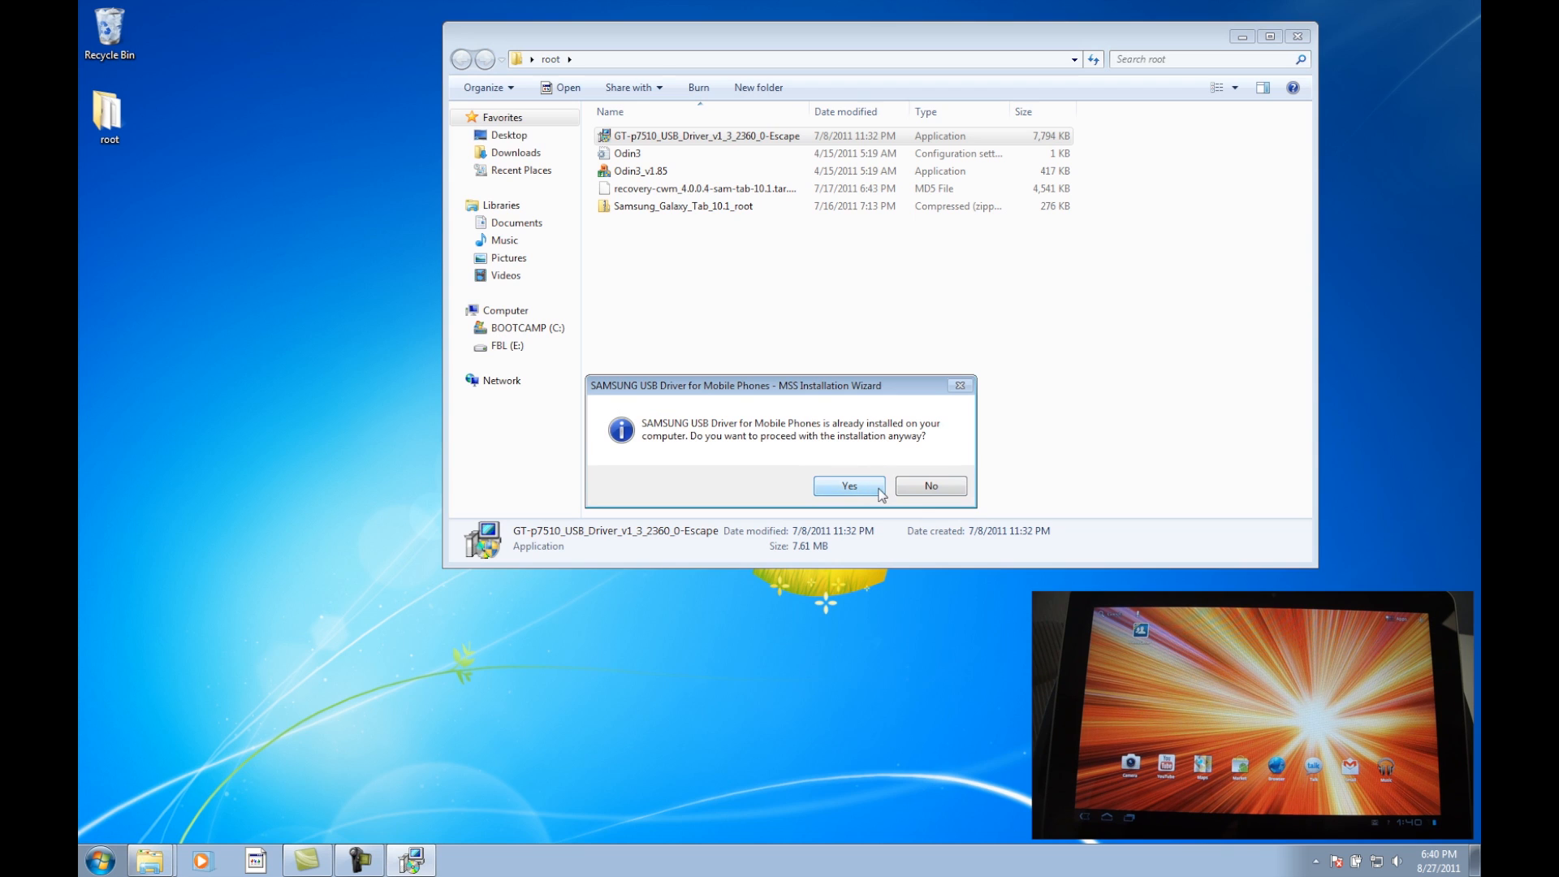
pyautogui.click(850, 486)
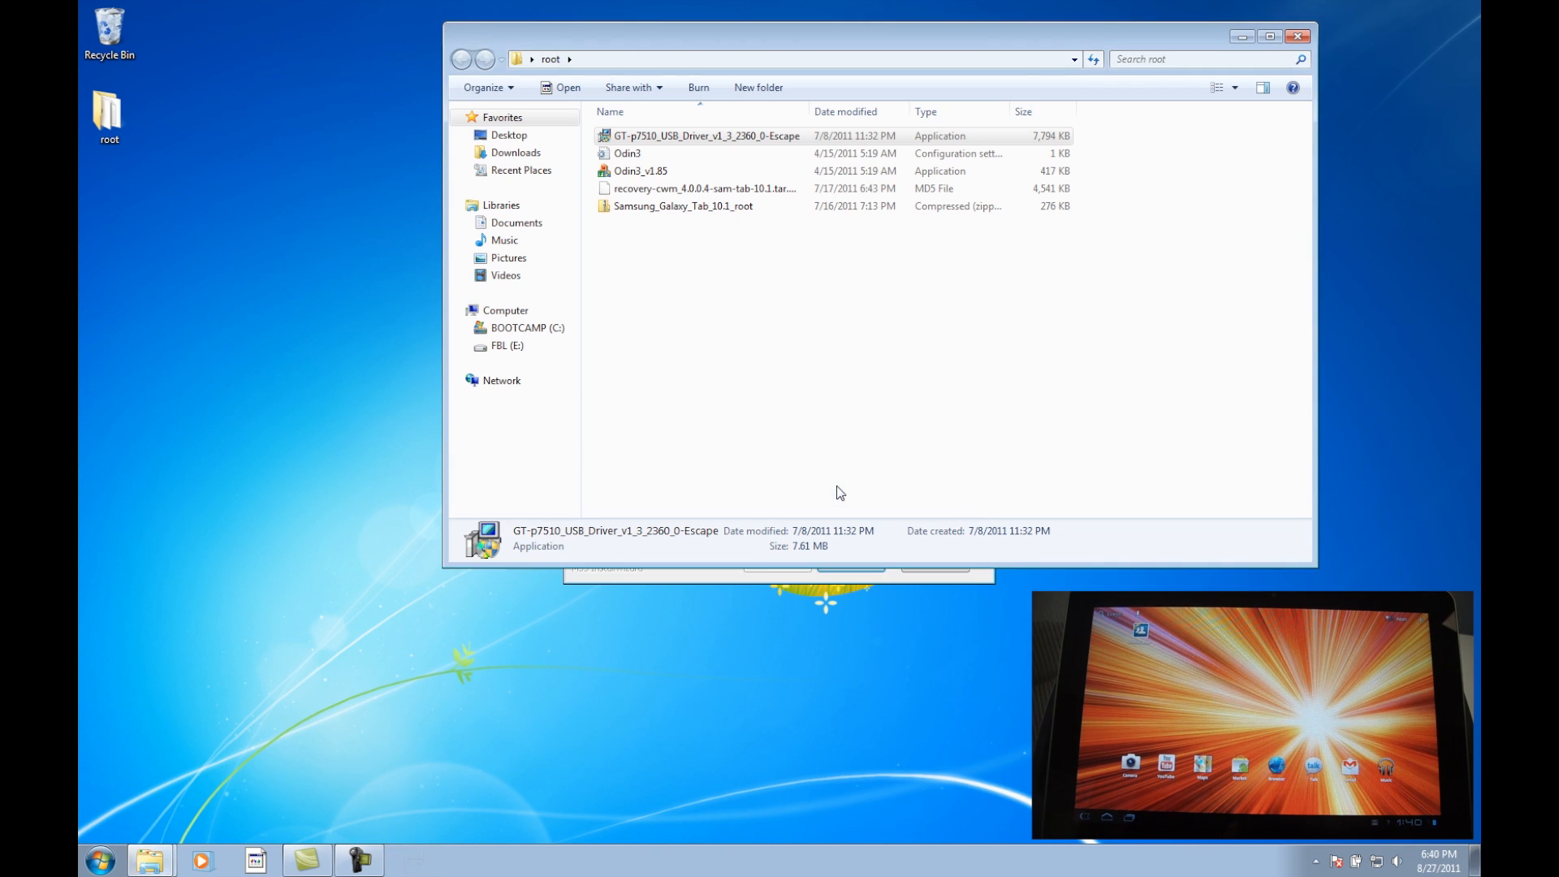
pyautogui.doubleClick(703, 137)
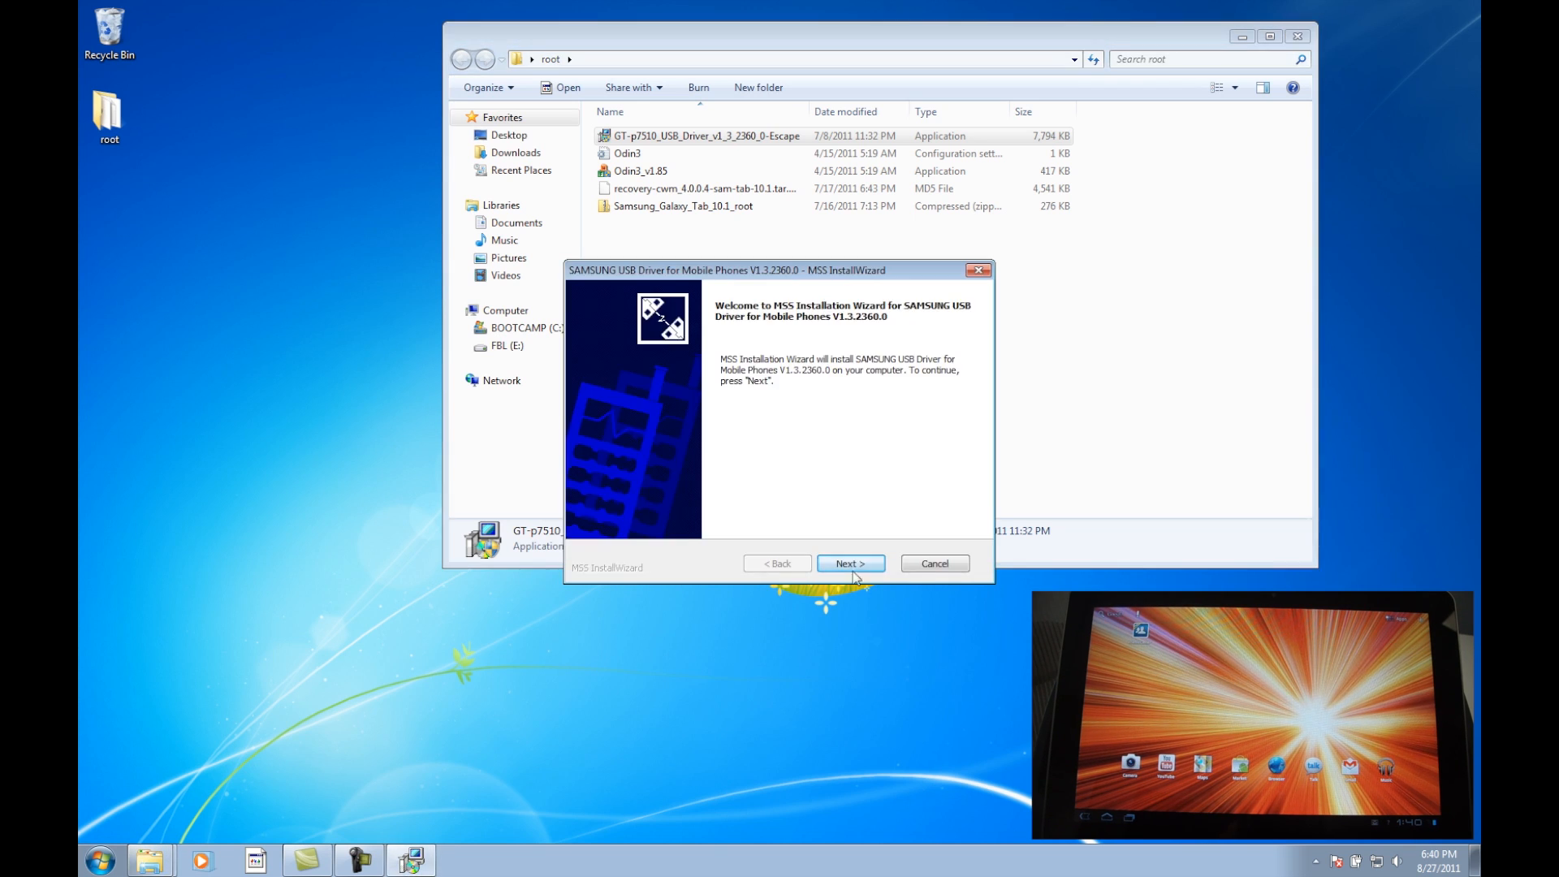
pyautogui.click(851, 562)
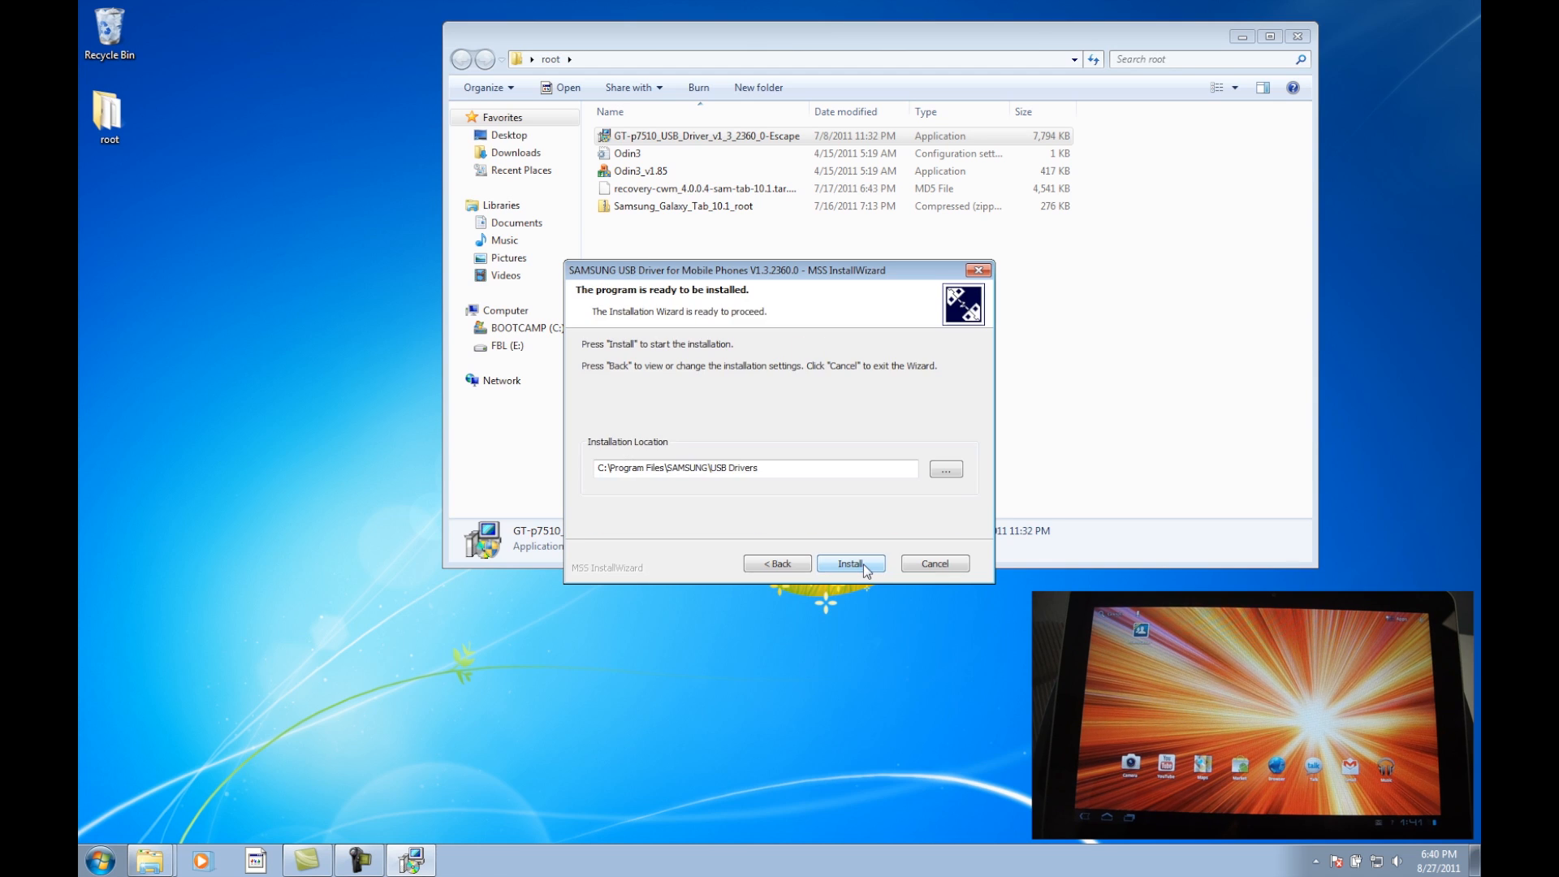
pyautogui.click(851, 562)
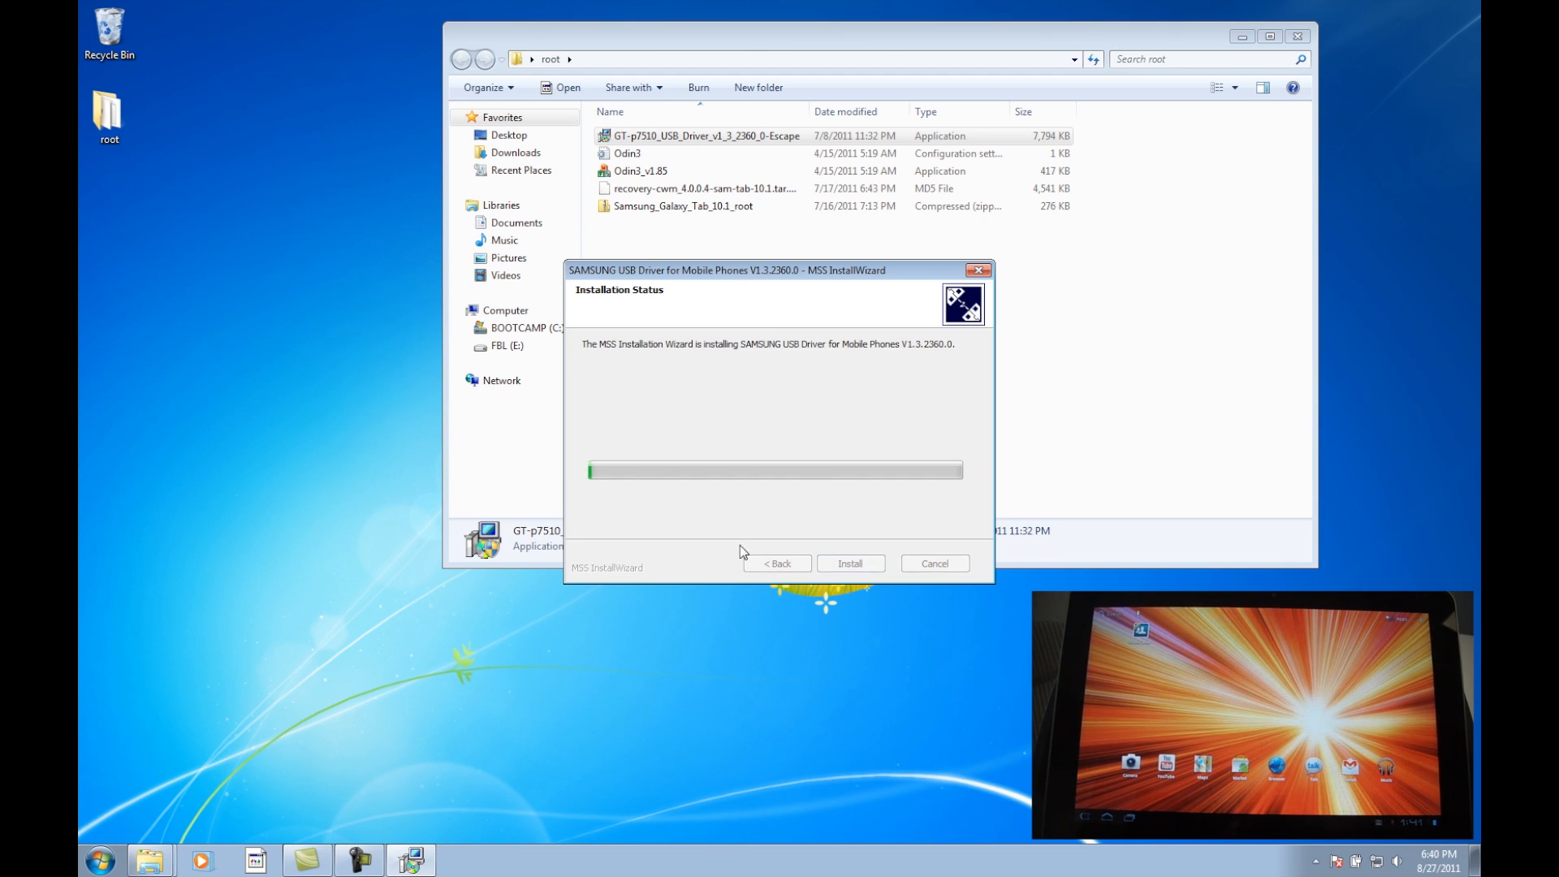
pyautogui.moveTo(880, 516)
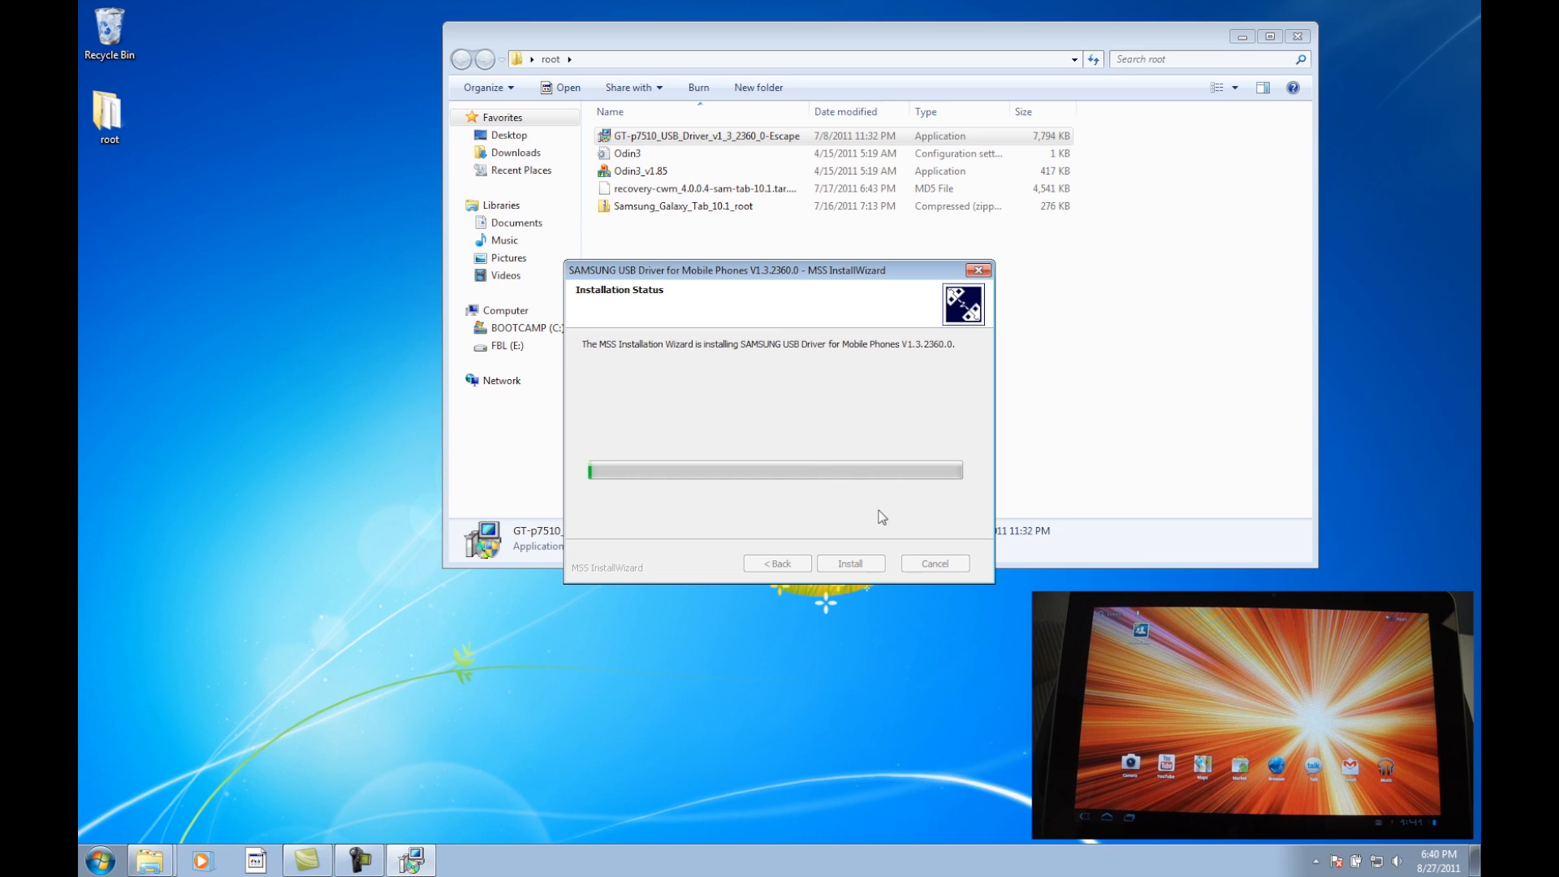
pyautogui.moveTo(790, 275)
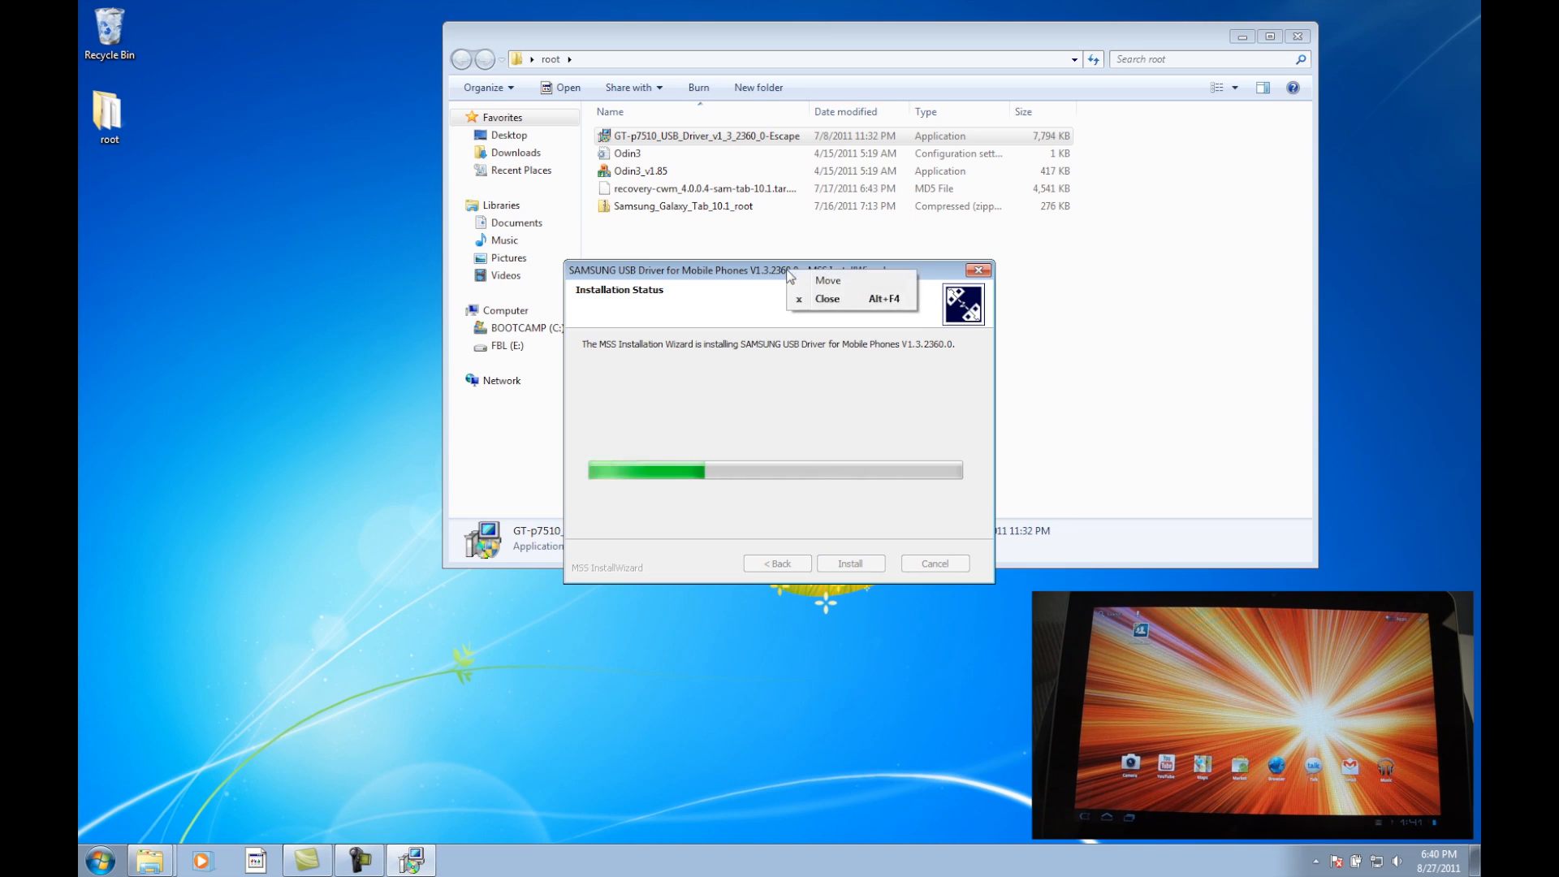
pyautogui.click(760, 269)
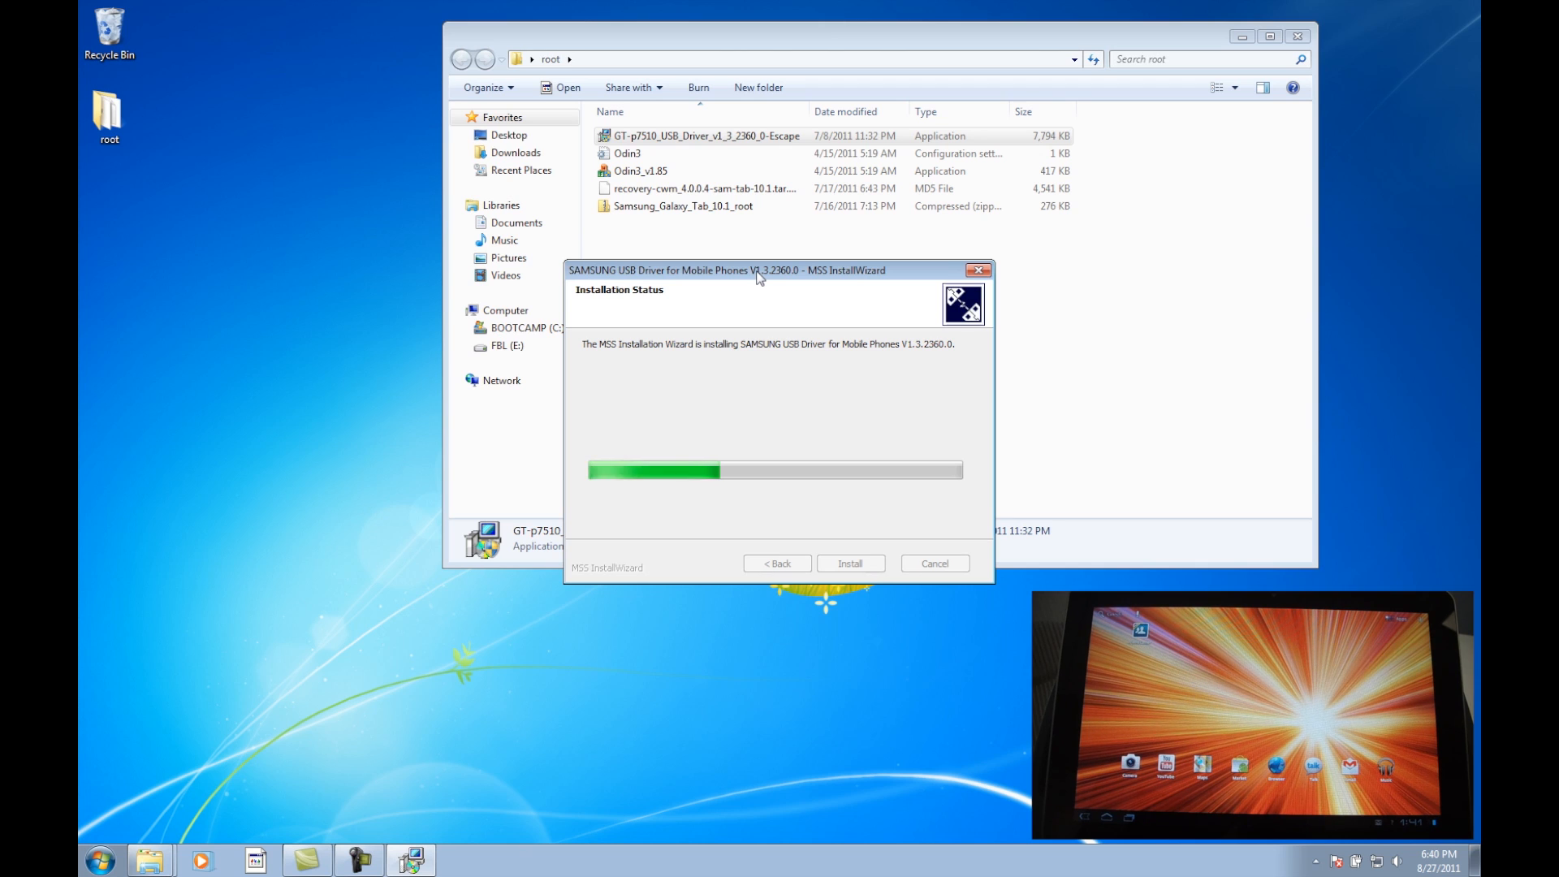
pyautogui.moveTo(808, 455)
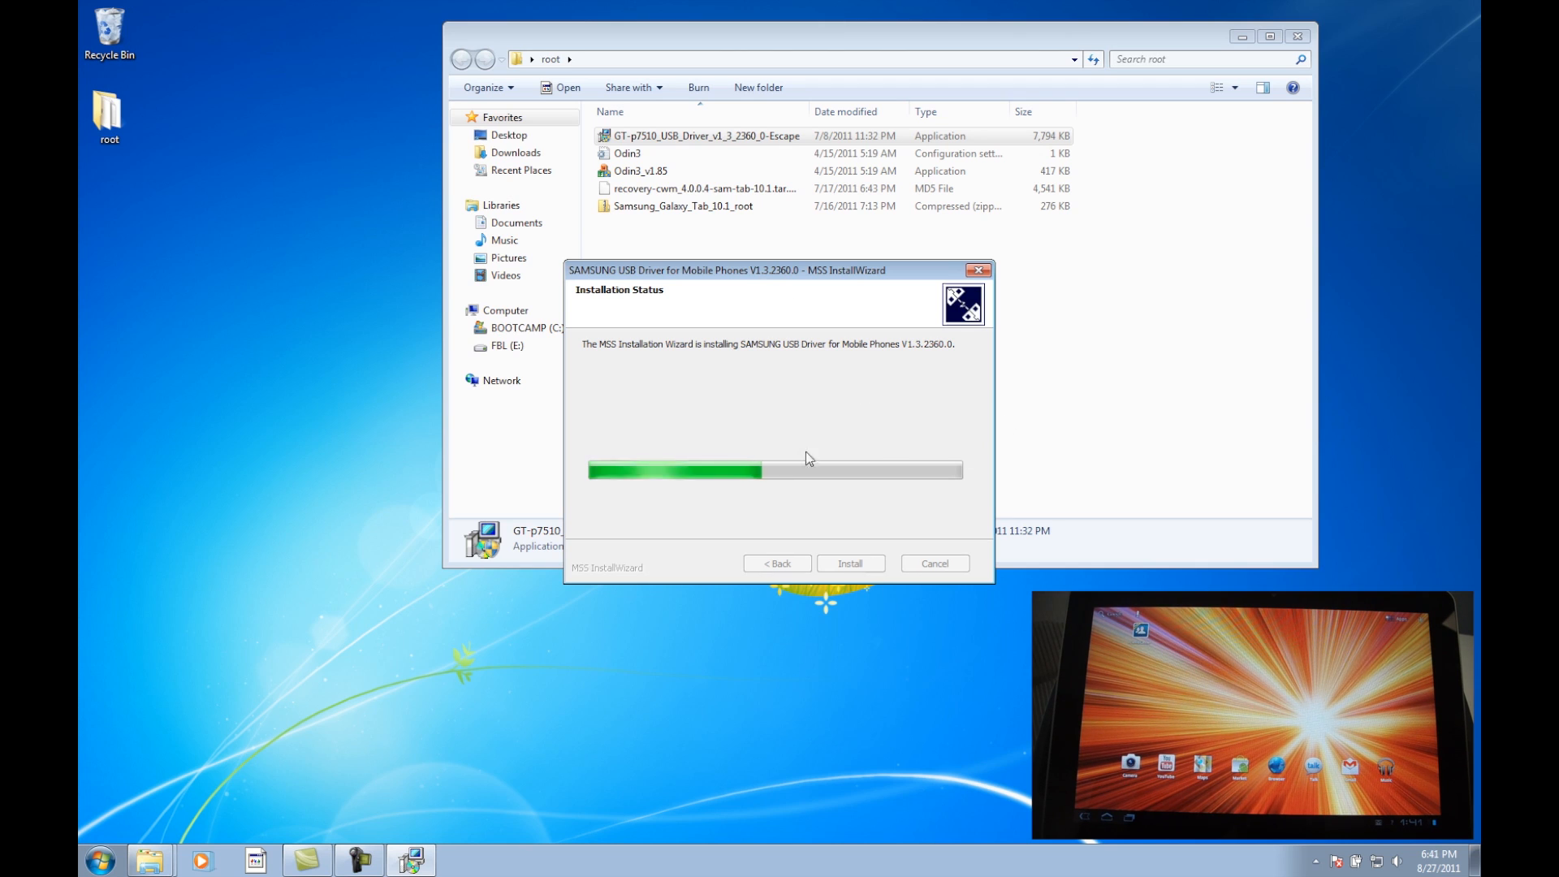
pyautogui.moveTo(951, 500)
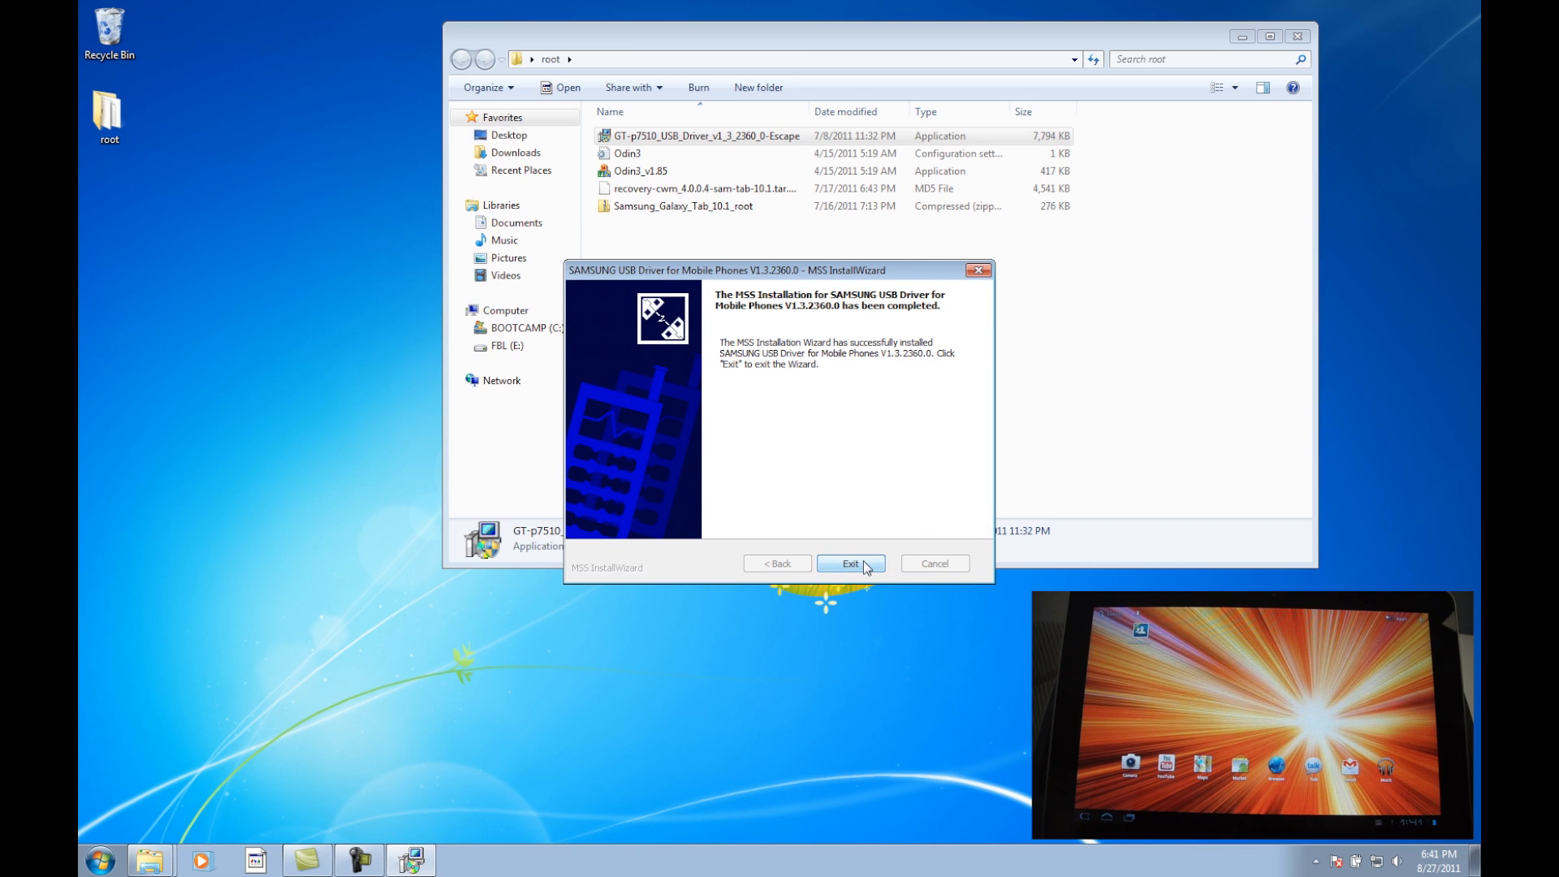
# Step: Exit the completed driver wizard and launch the tablet's Settings app
pyautogui.click(851, 562)
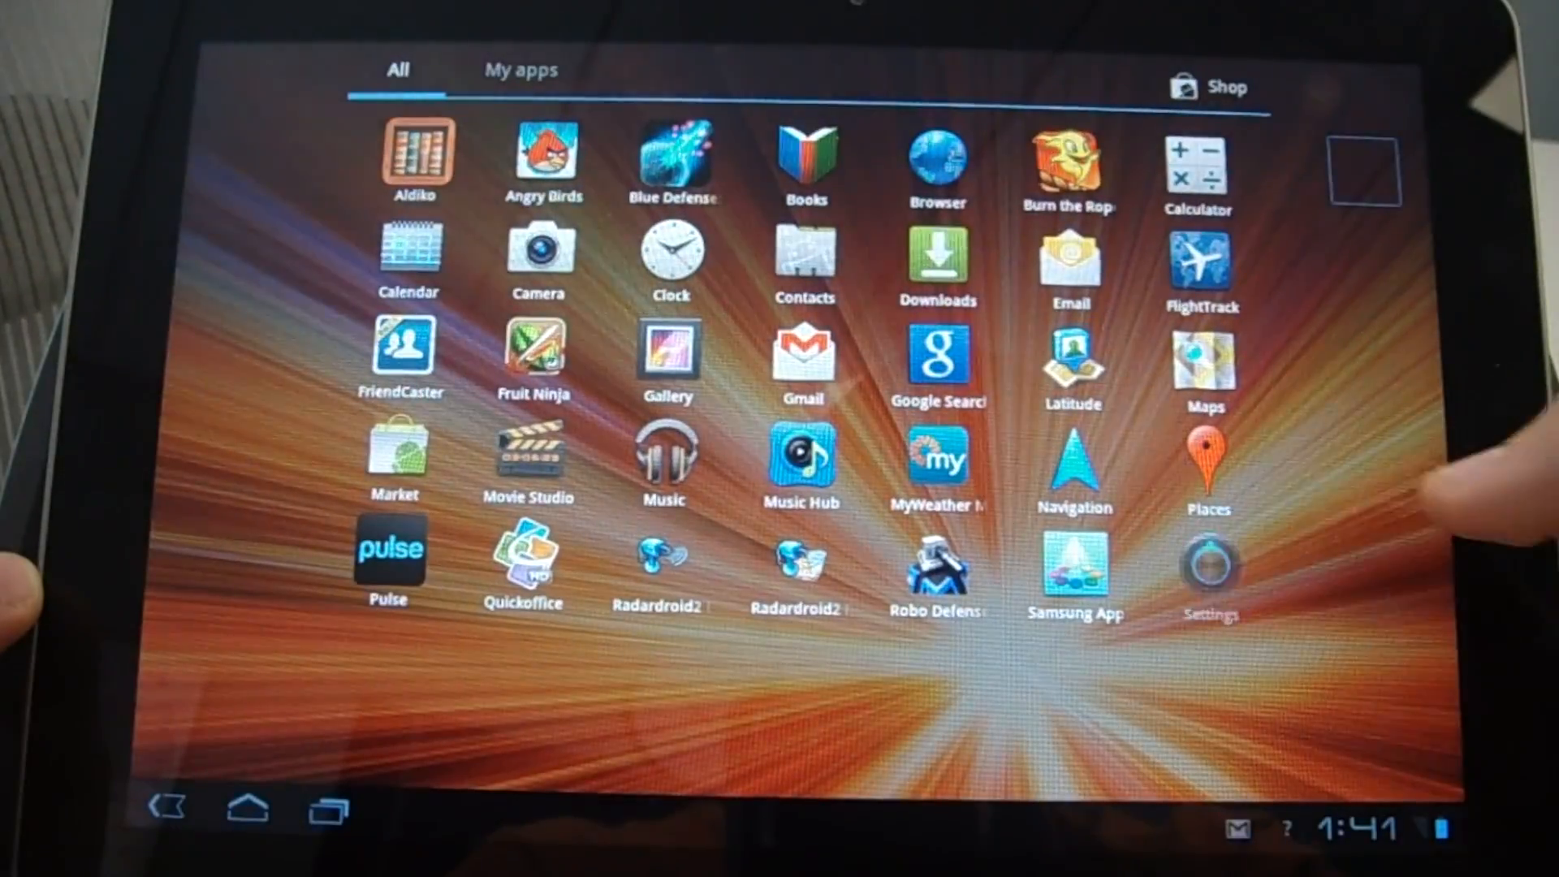
pyautogui.click(1210, 572)
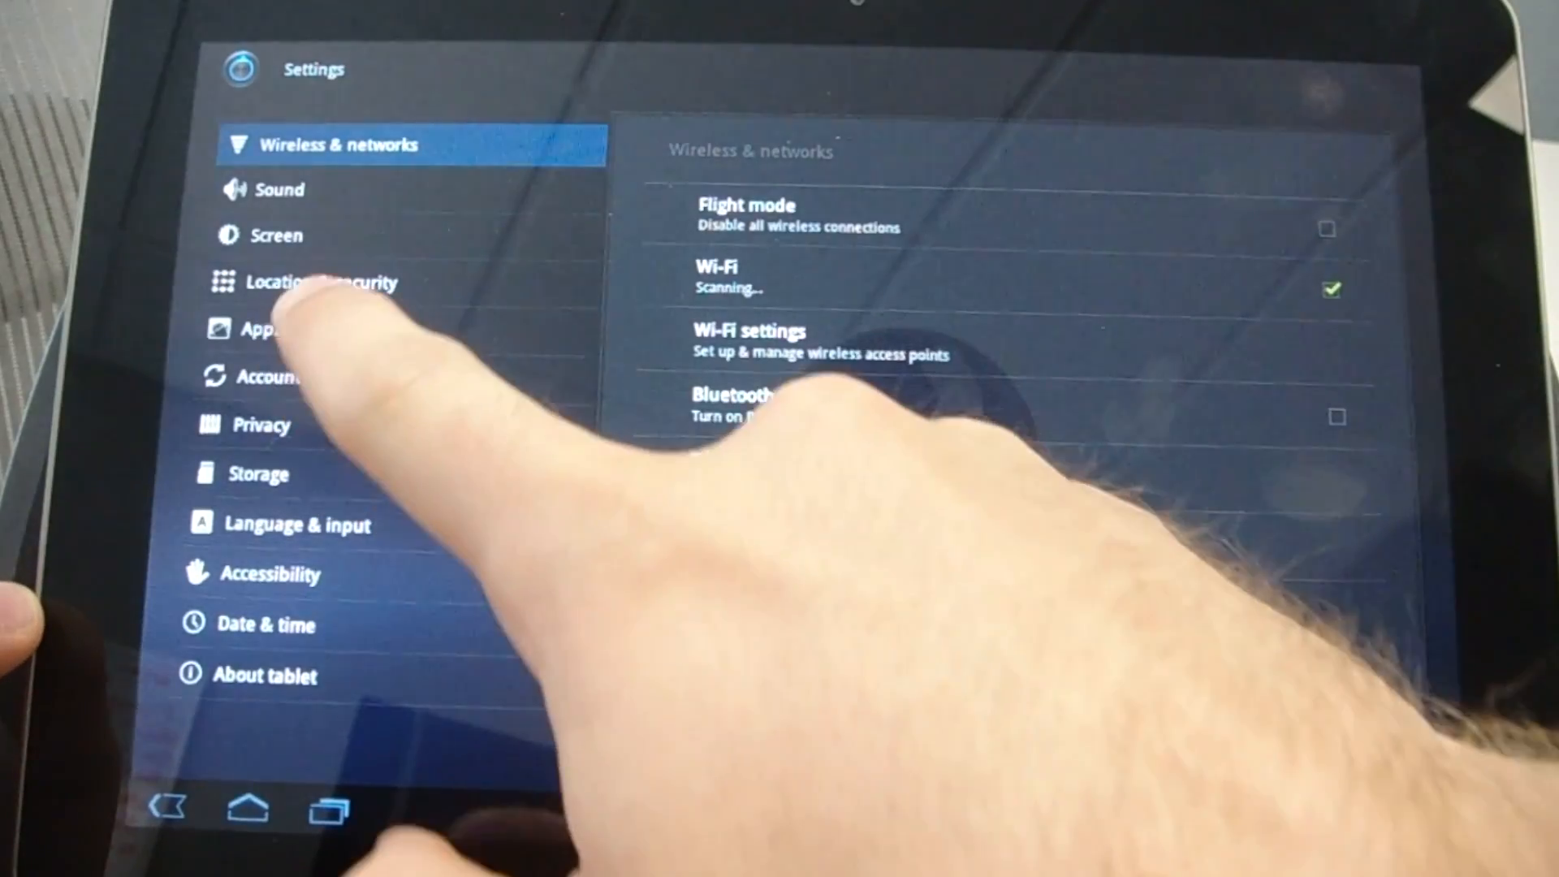